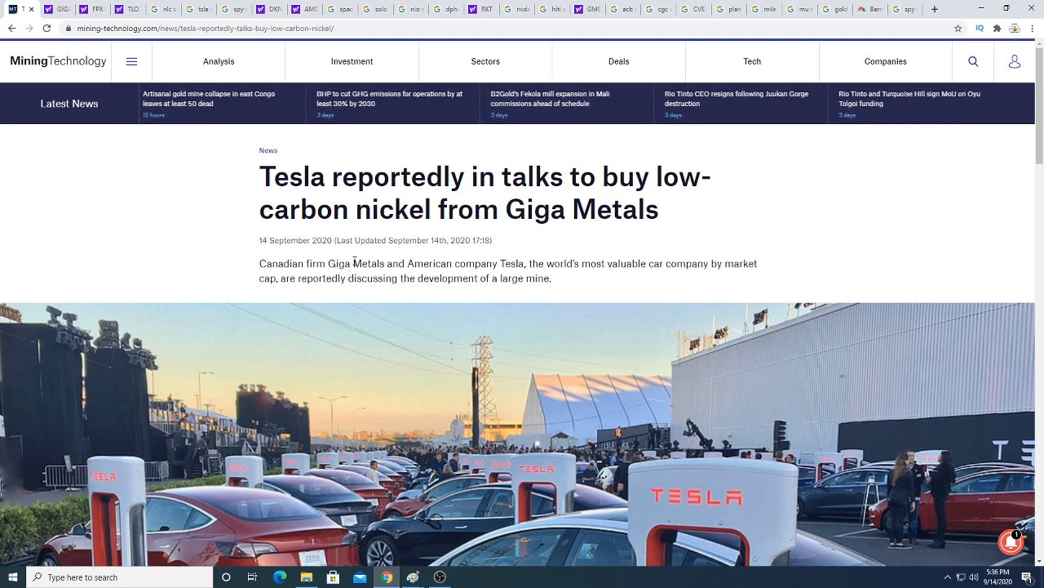
Read the article on Giga Metals reportedly discussing a deal with Tesla, highlighting key phrases.
drag(353, 263, 640, 263)
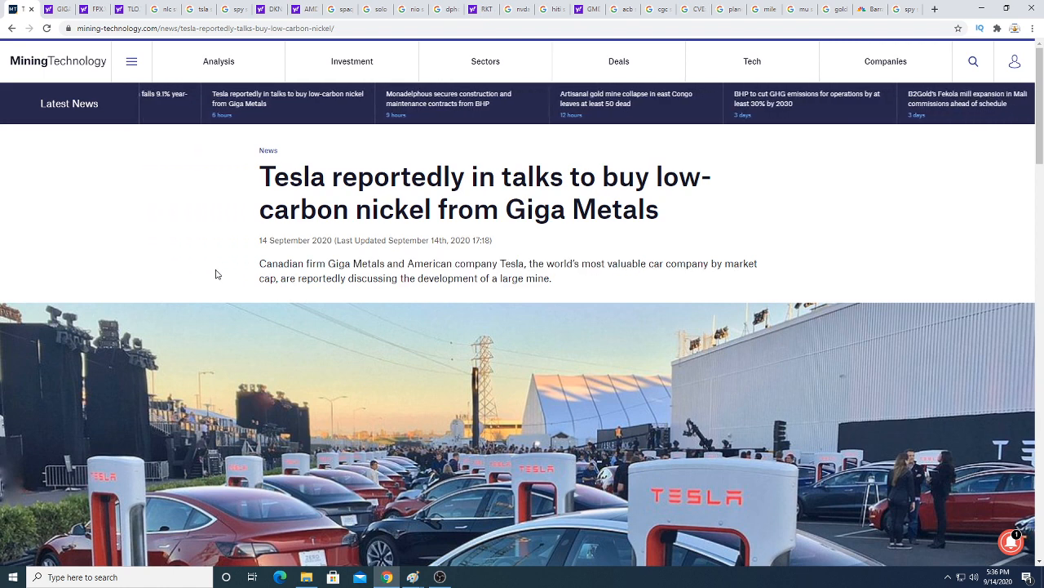
scroll(down, 3)
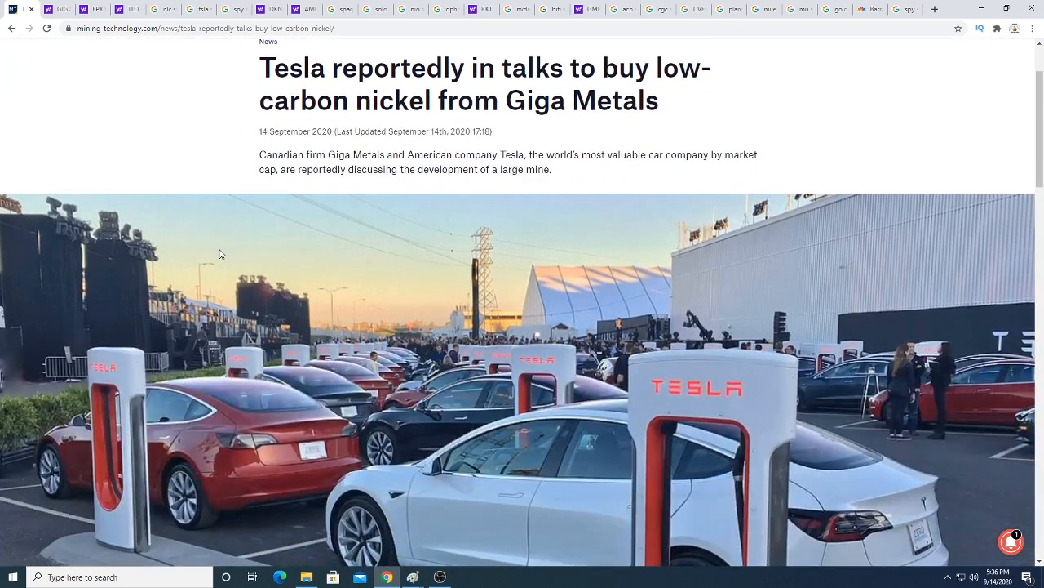
mouse_move(411, 188)
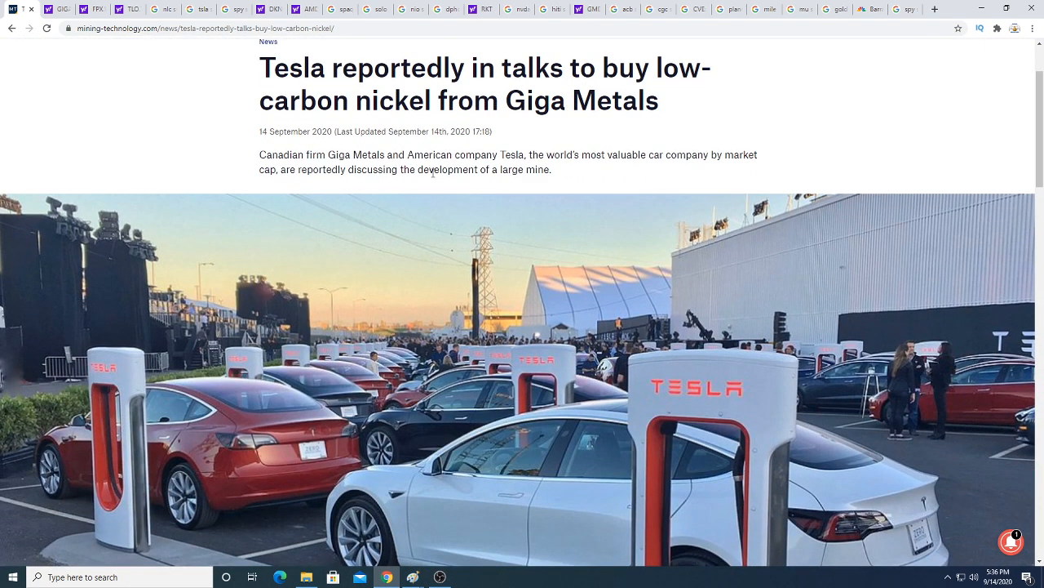
scroll(down, 3)
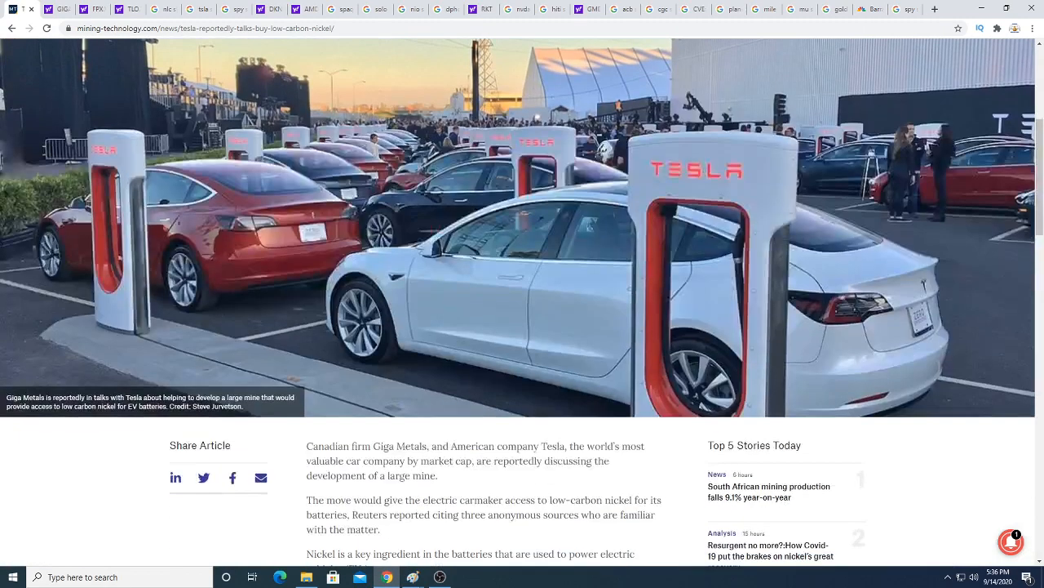
scroll(down, 3)
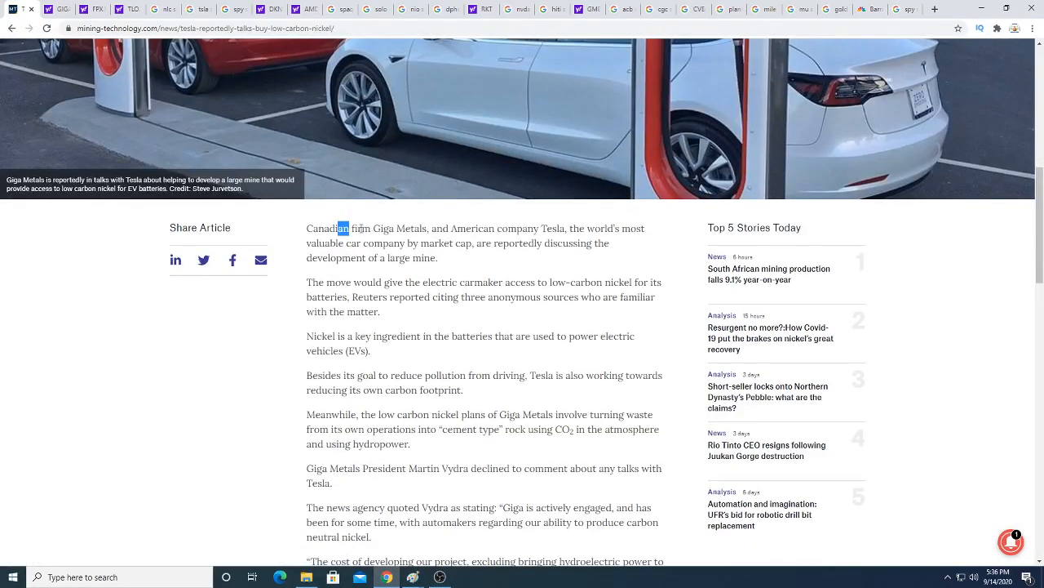
drag(336, 228, 535, 228)
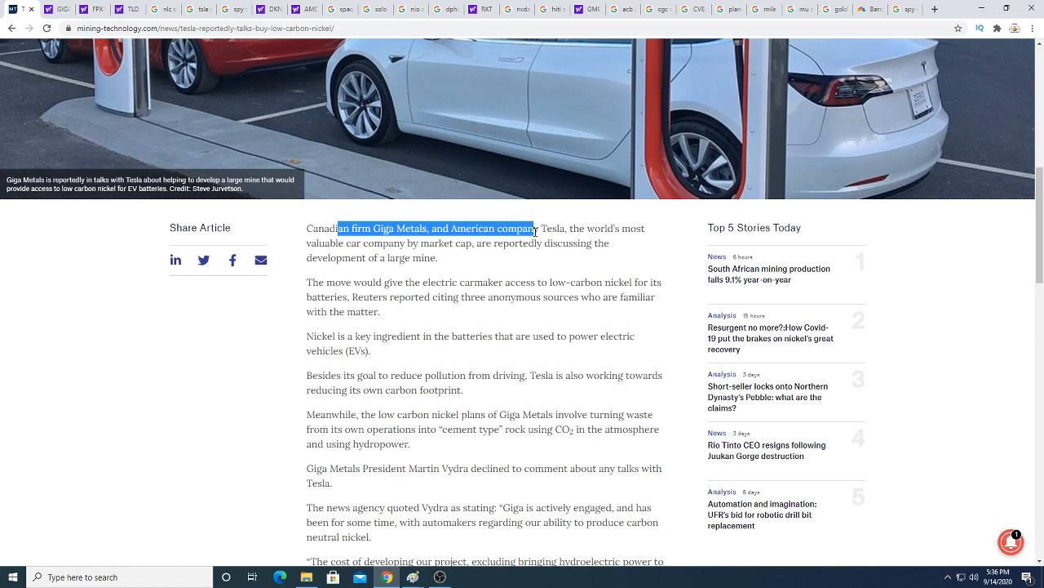
drag(535, 228, 640, 229)
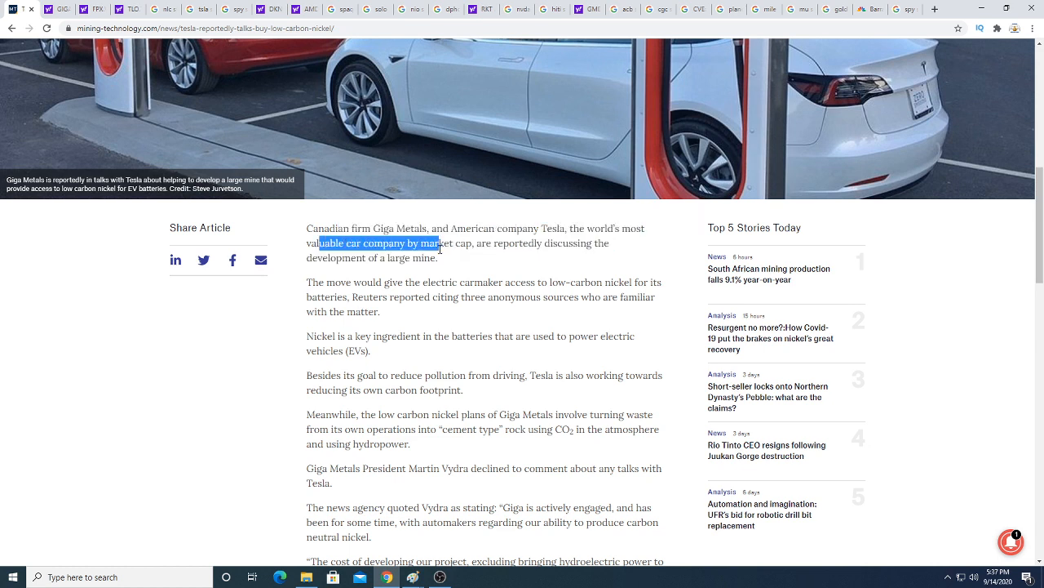
drag(440, 243, 607, 244)
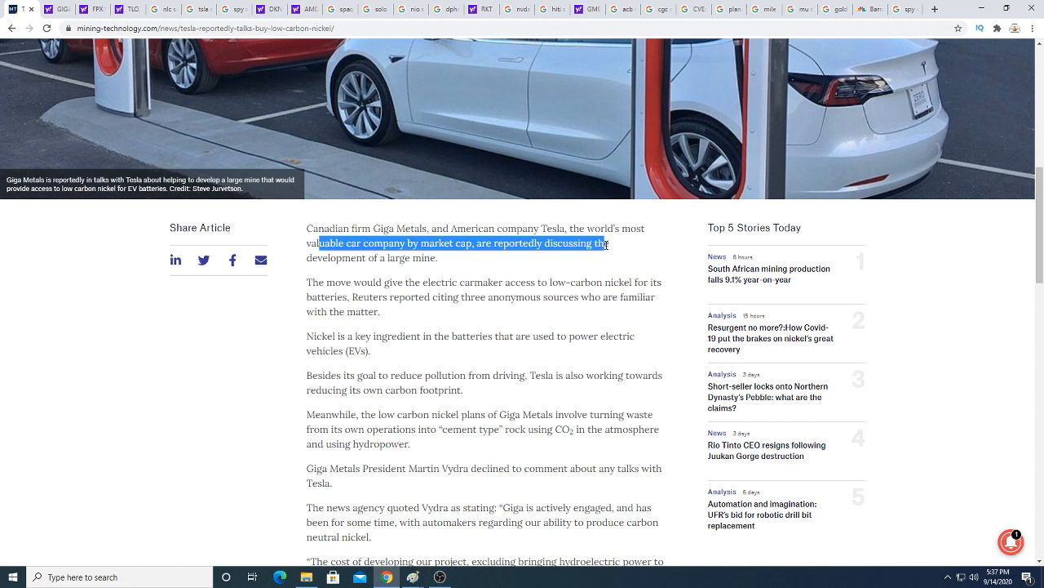
click(346, 261)
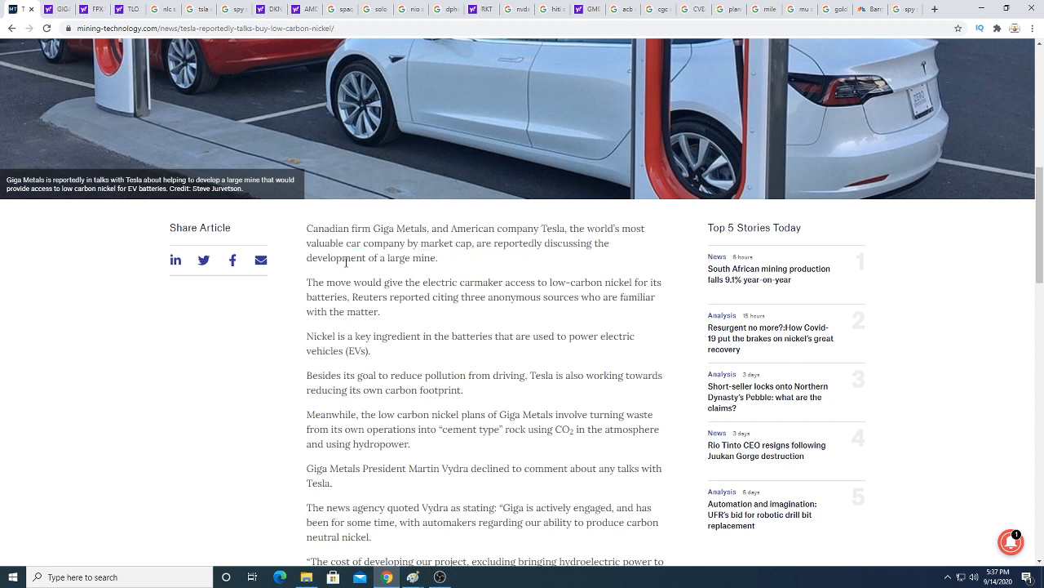
Highlight the Reuters anonymous-sources line and the sentence on nickel powering electric-vehicle batteries.
drag(351, 258, 439, 258)
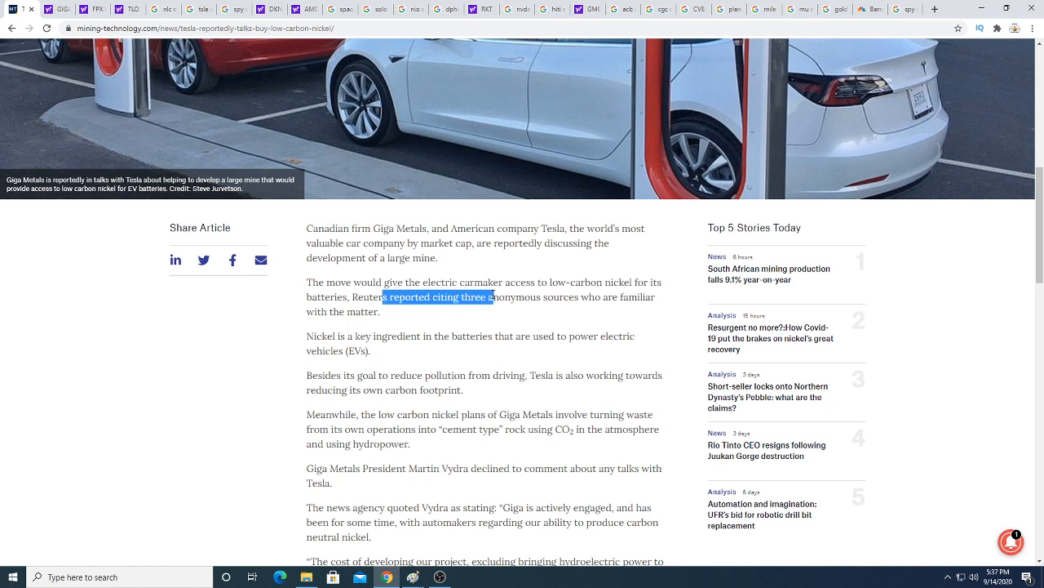
drag(493, 297, 633, 301)
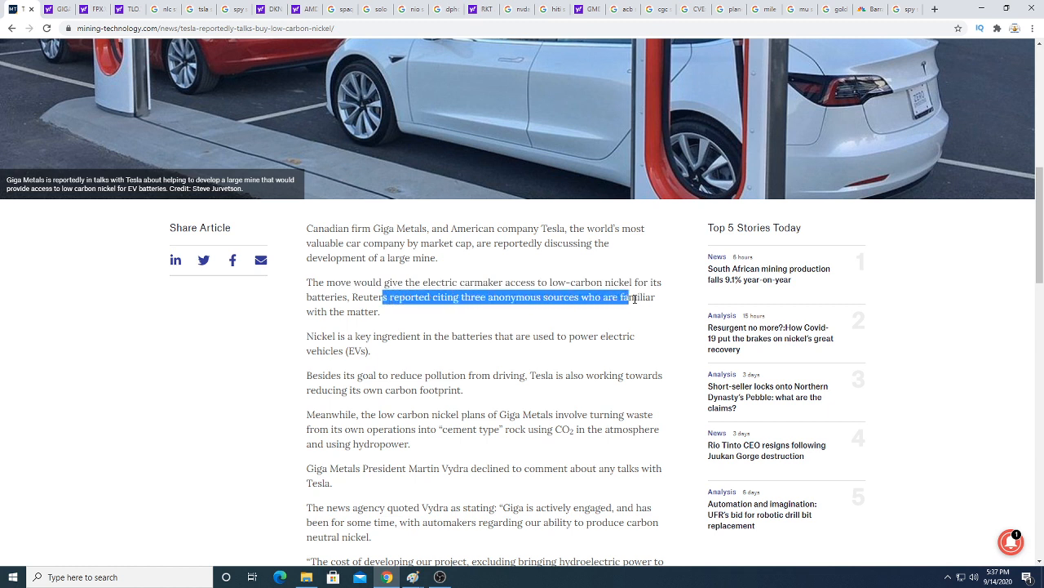
click(313, 336)
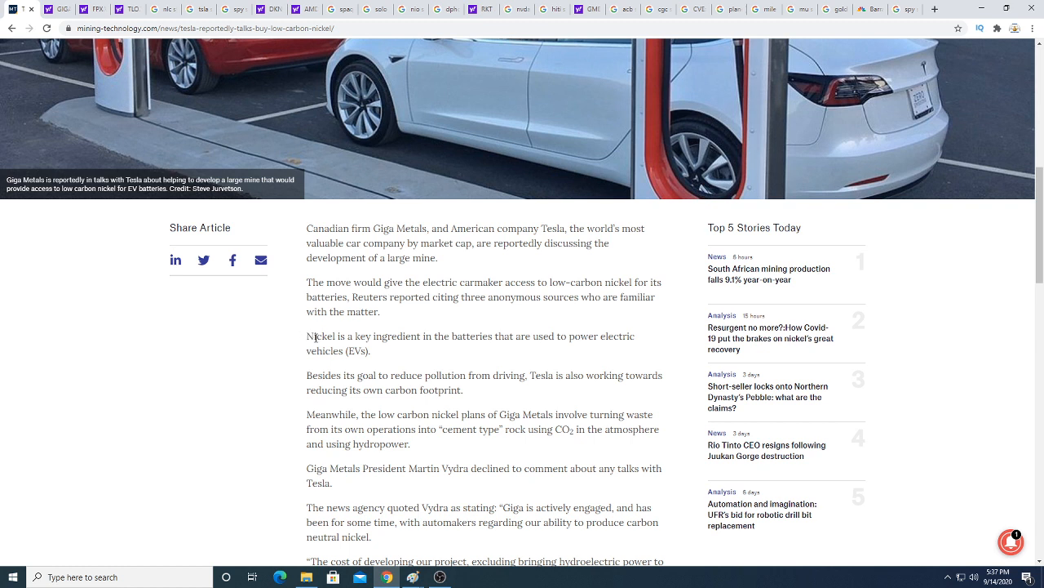
drag(307, 336, 460, 336)
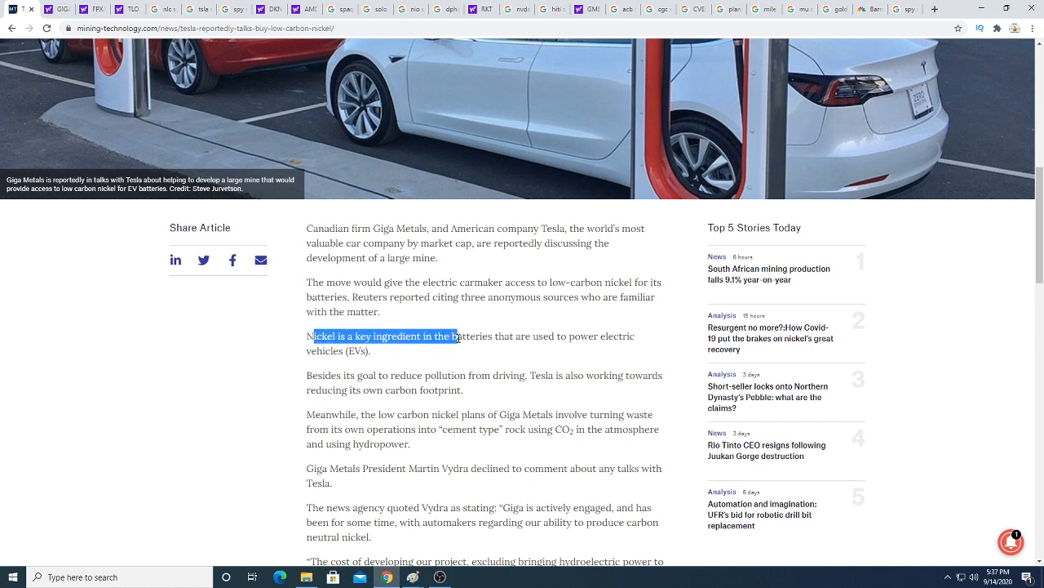
drag(460, 336, 637, 336)
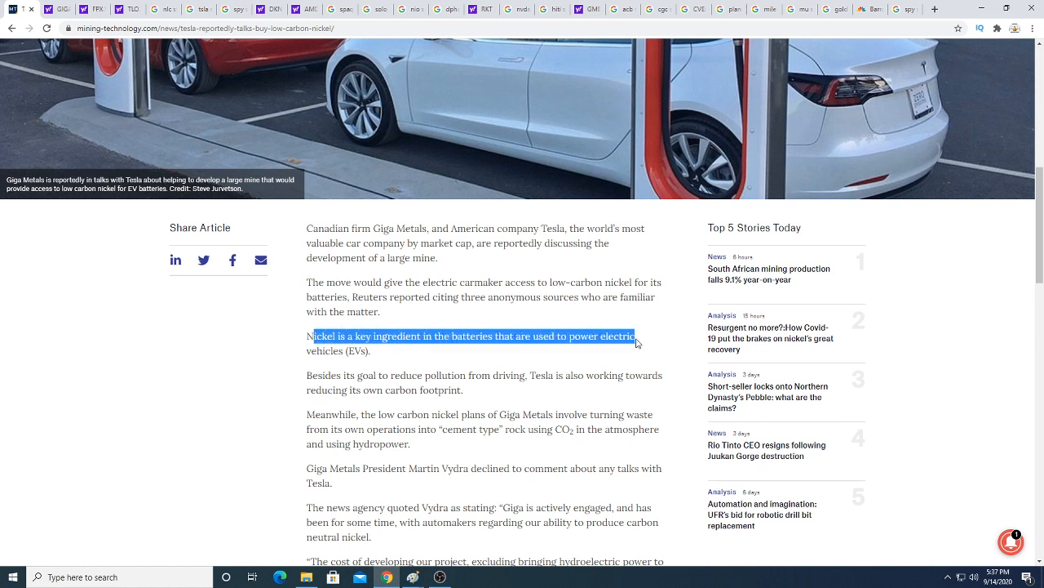
click(294, 347)
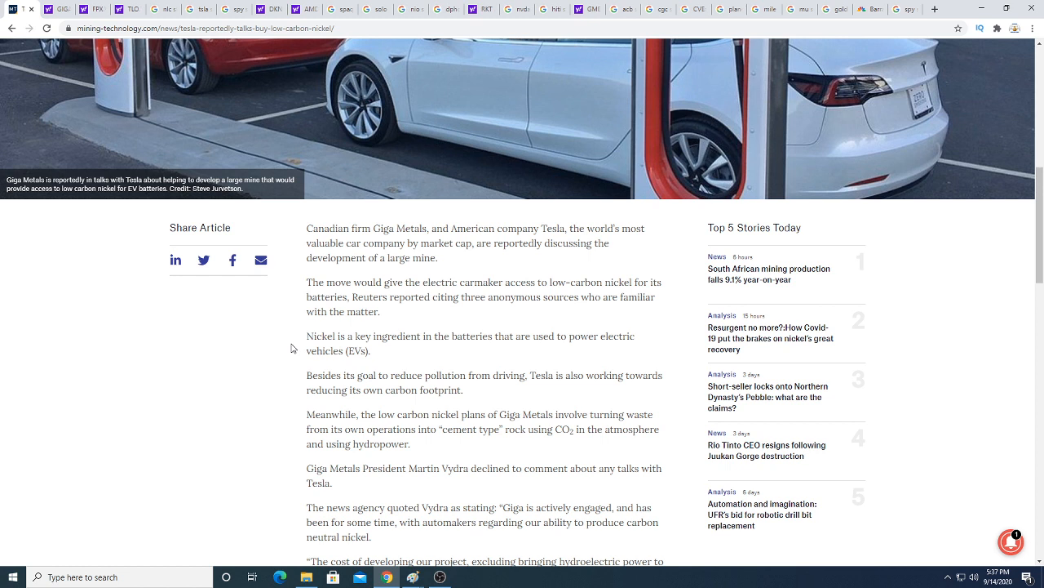
mouse_move(320, 350)
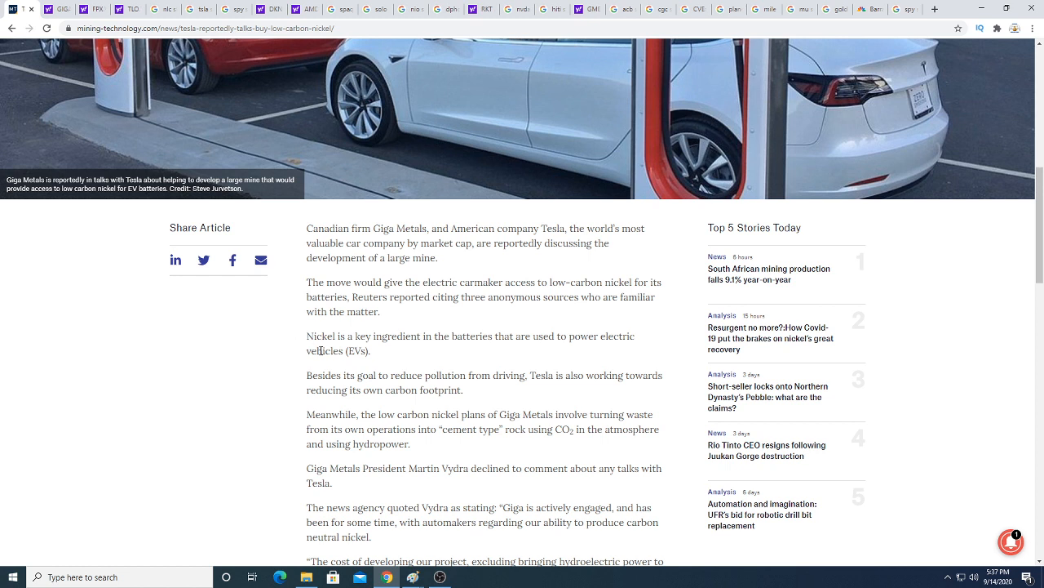
mouse_move(326, 385)
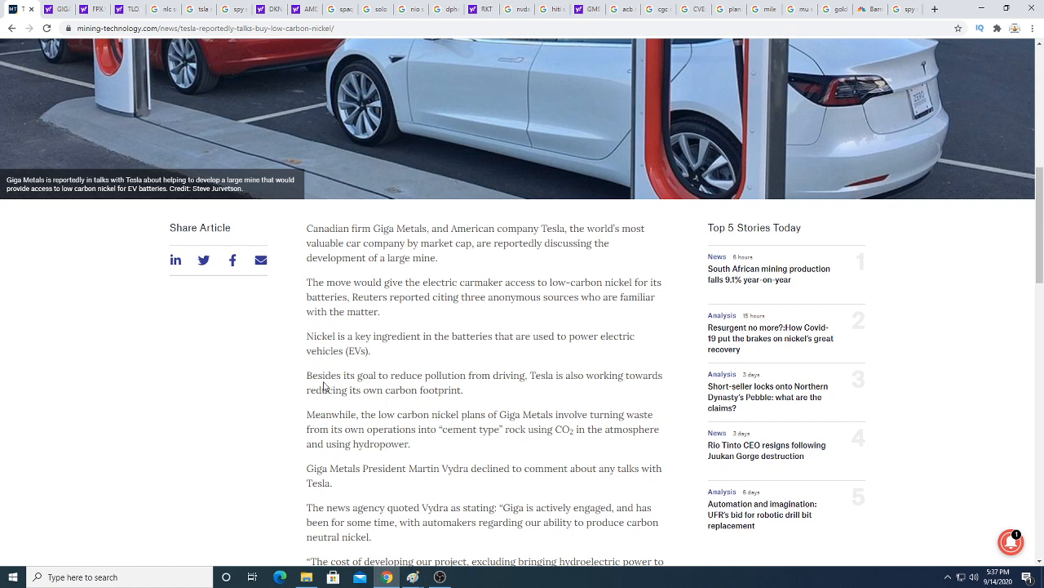
mouse_move(584, 391)
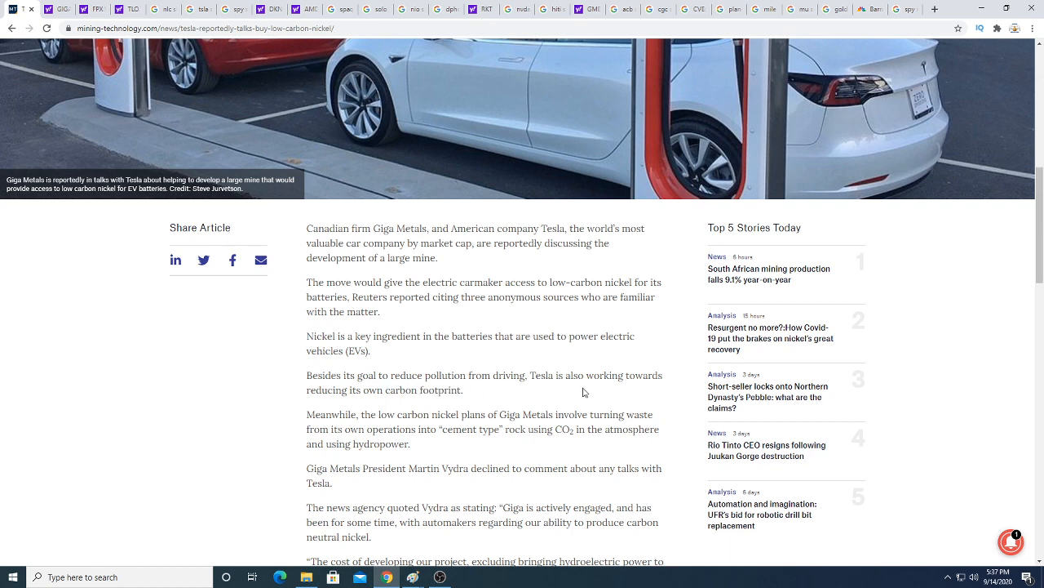
scroll(down, 3)
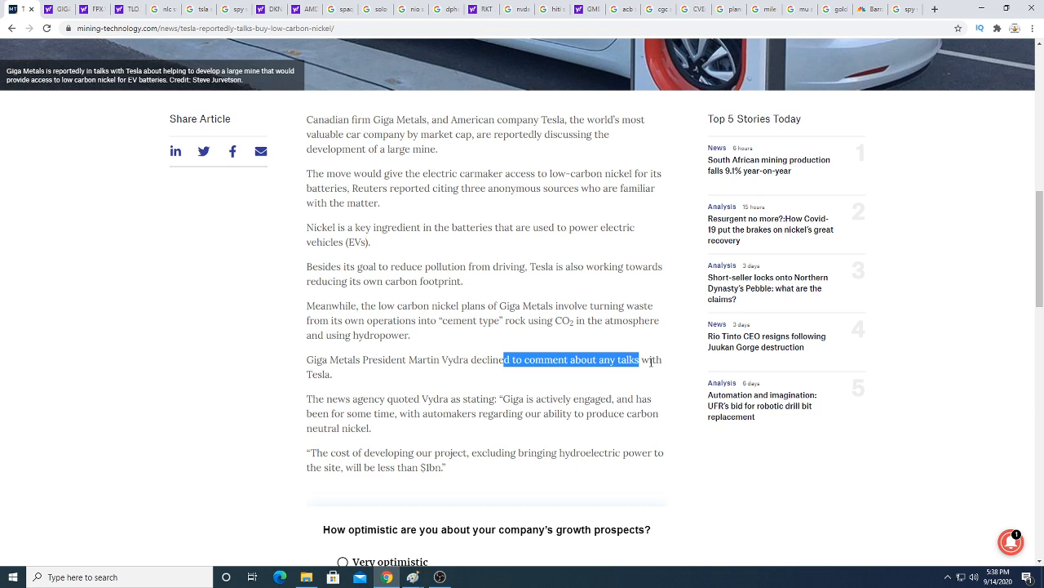
click(389, 375)
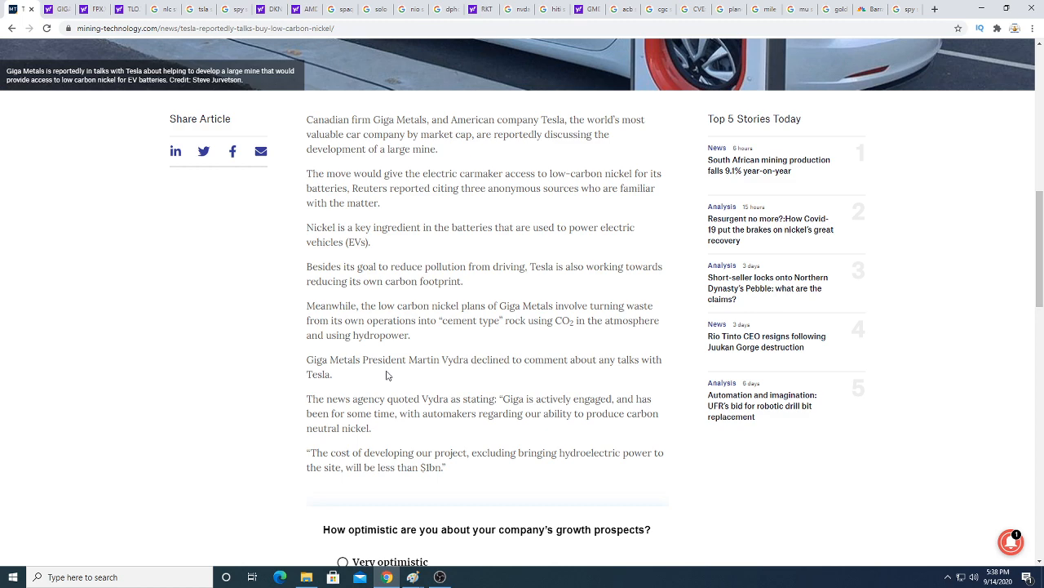
Review the Giga Metals statistics and quote summary on Yahoo Finance.
click(62, 9)
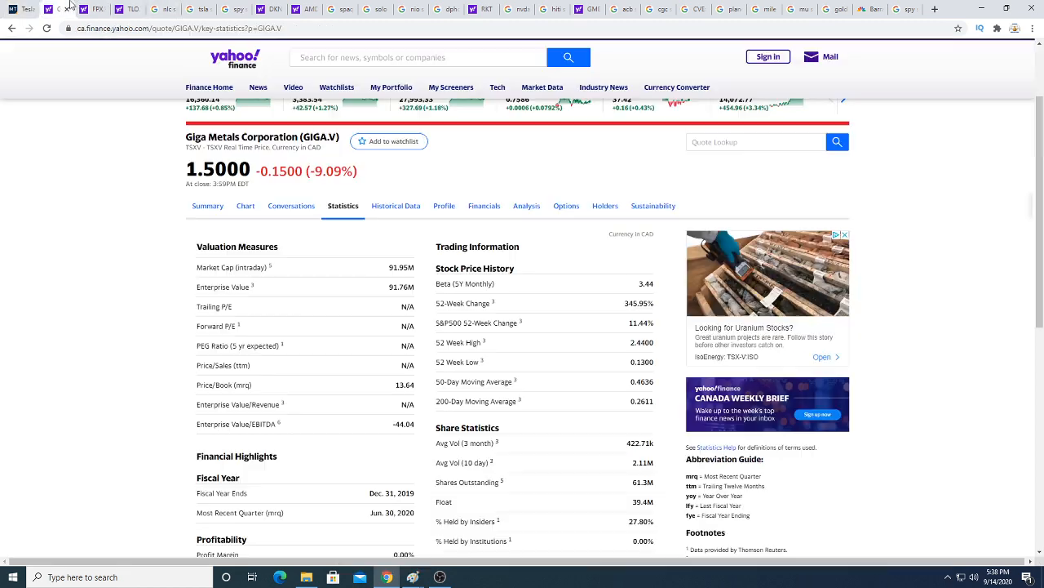
mouse_move(390, 281)
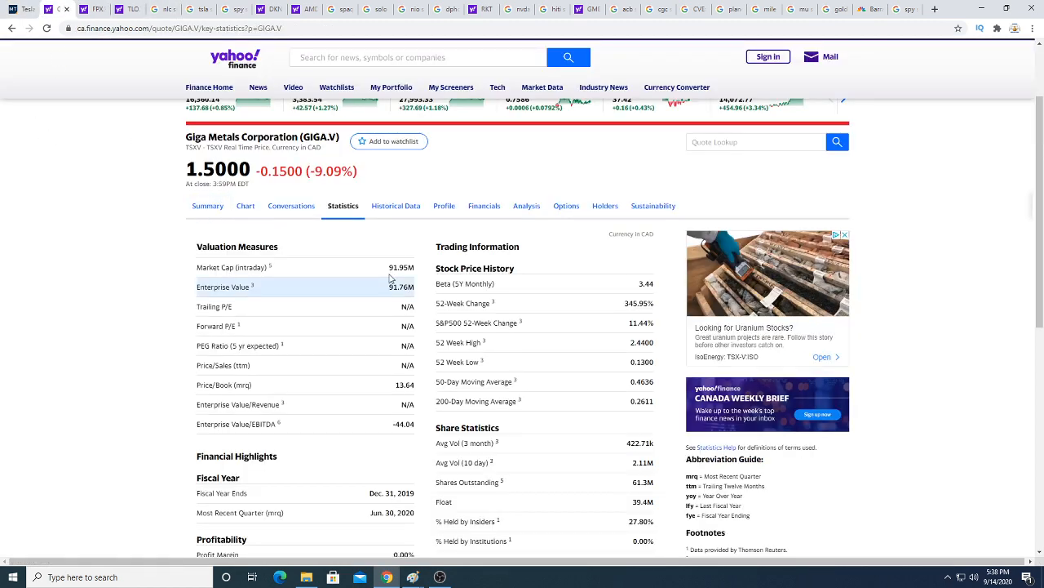
mouse_move(151, 196)
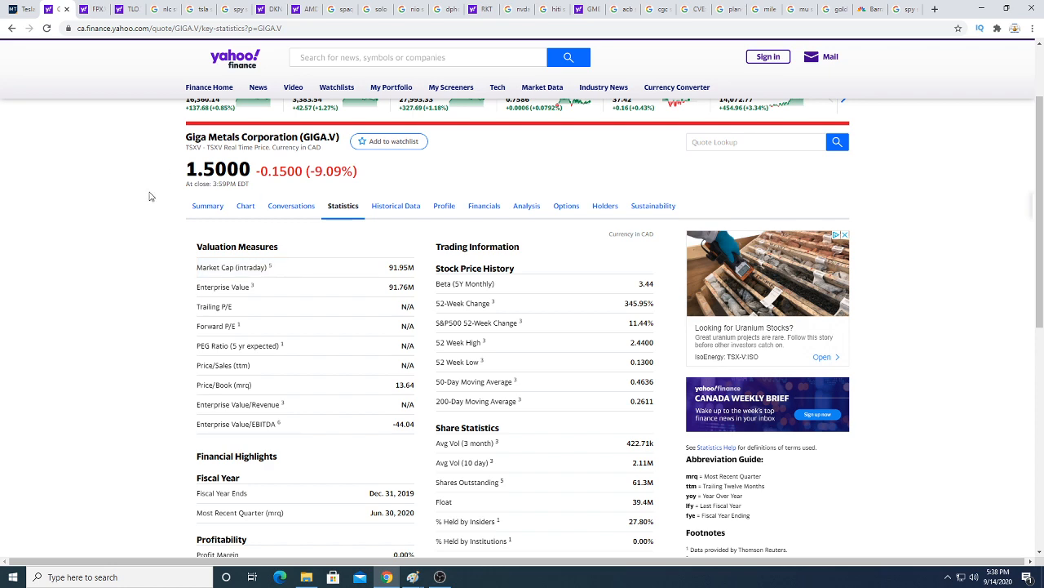
mouse_move(196, 212)
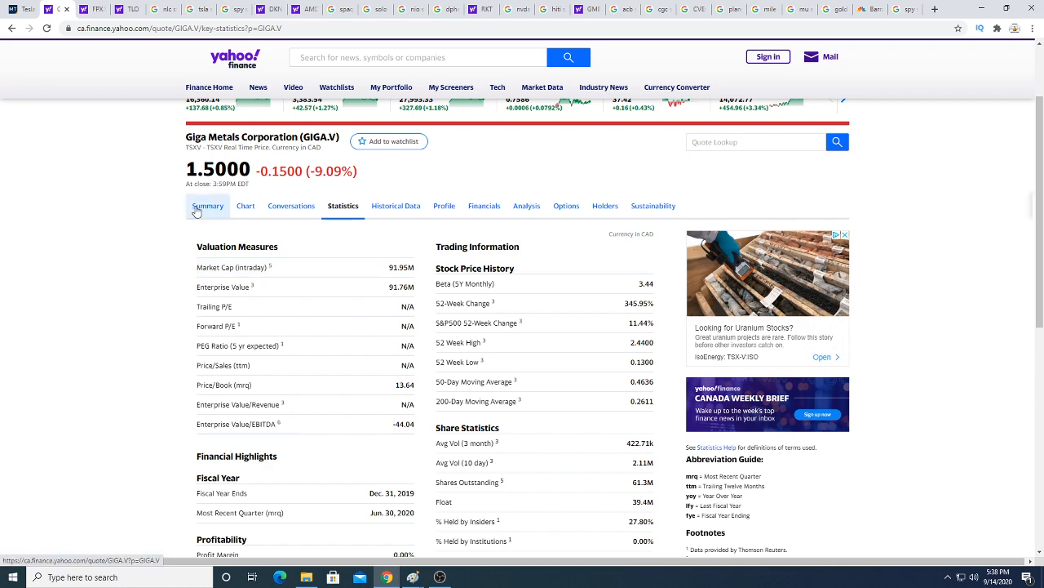
click(208, 205)
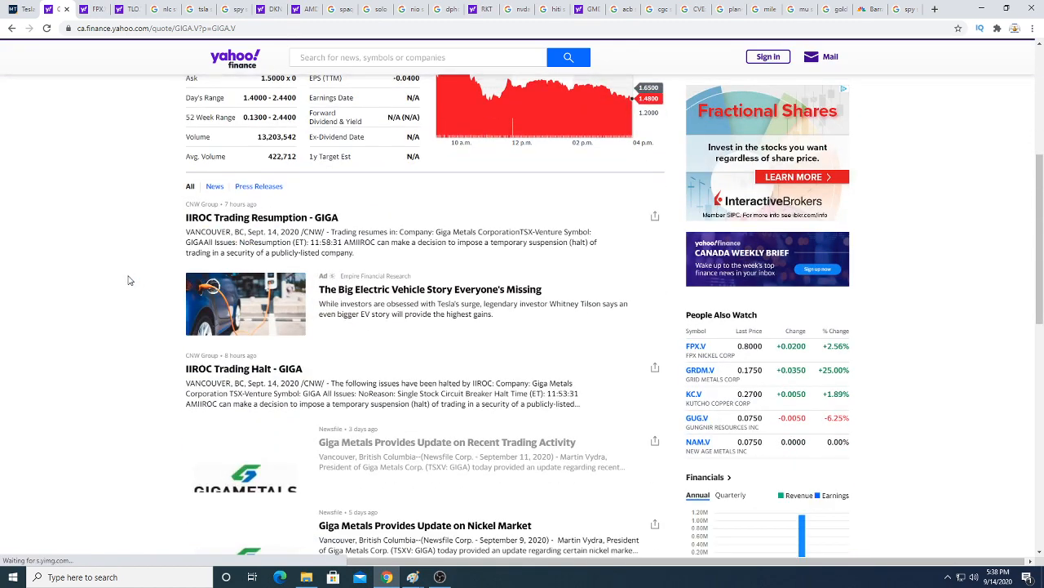
scroll(up, 3)
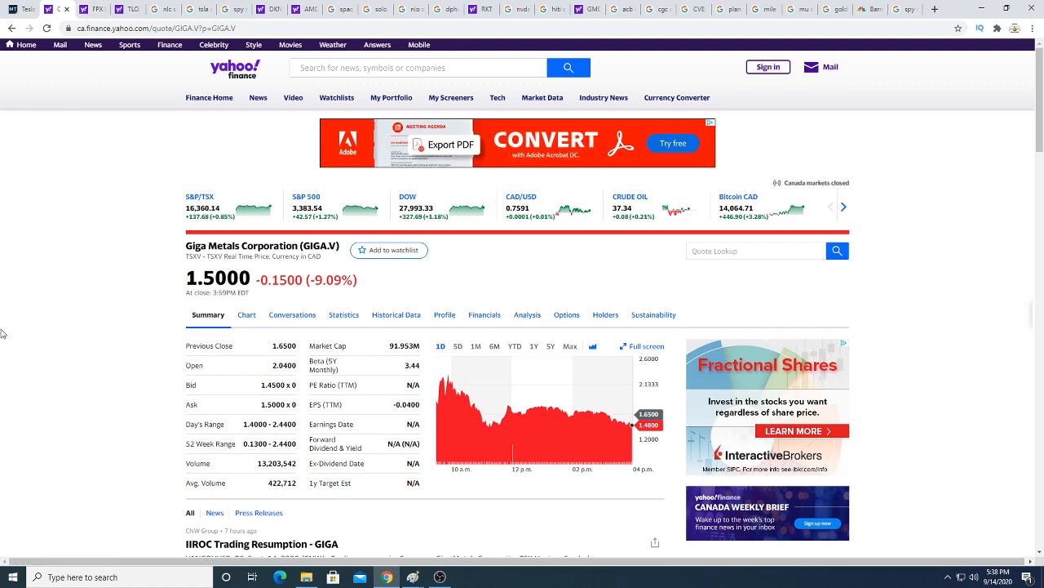
mouse_move(13, 331)
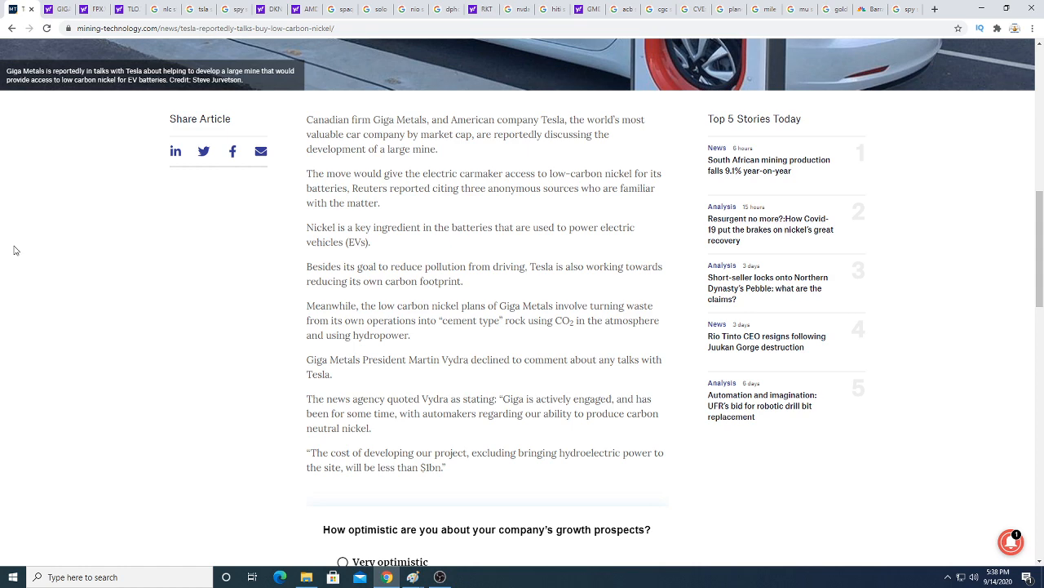
Check the FPX Nickel and Talon Metals quote tabs, returning to FPX Nickel.
click(94, 9)
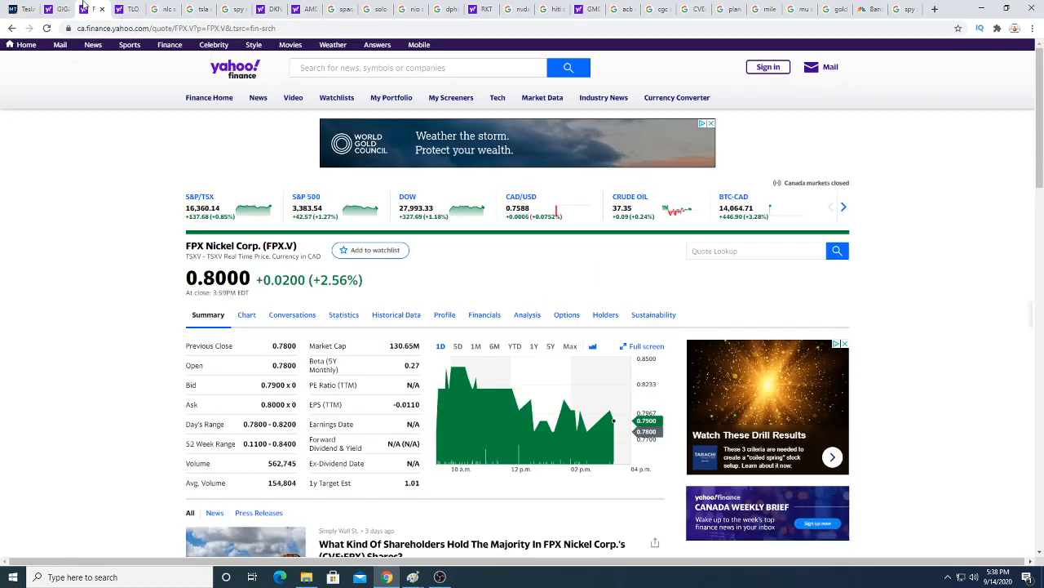
click(131, 10)
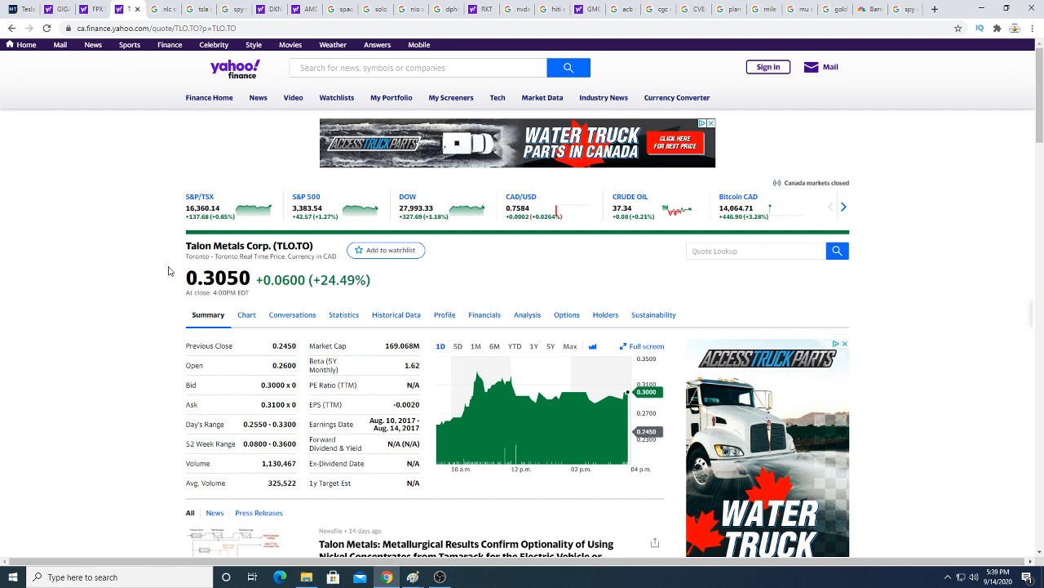
mouse_move(373, 277)
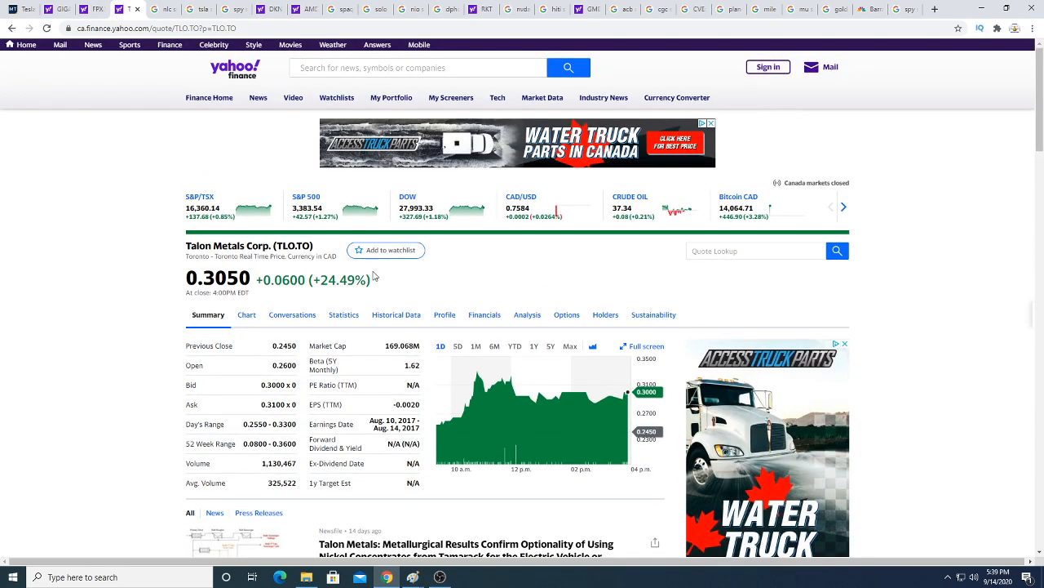
click(90, 11)
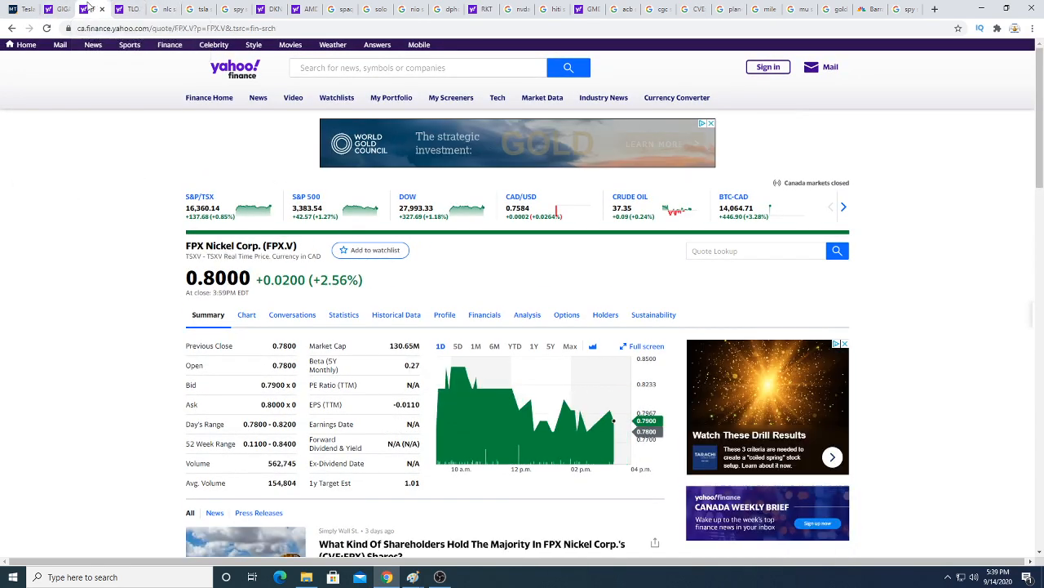
Search 'cnc', open the Canada Nickel Company (CNC.V) quote and its $6.5 Million bought deal news story.
text(c)
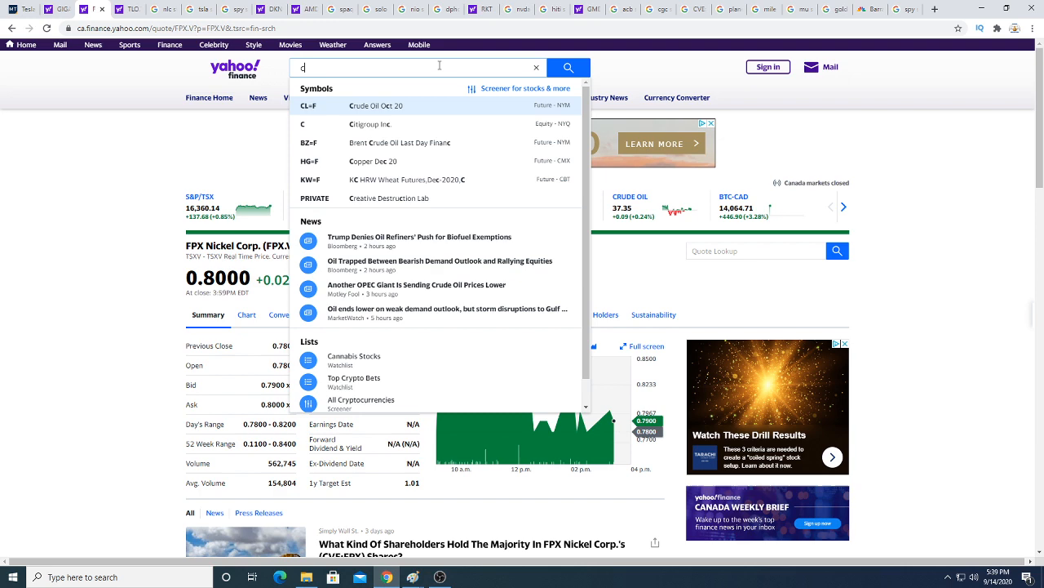
text(nc)
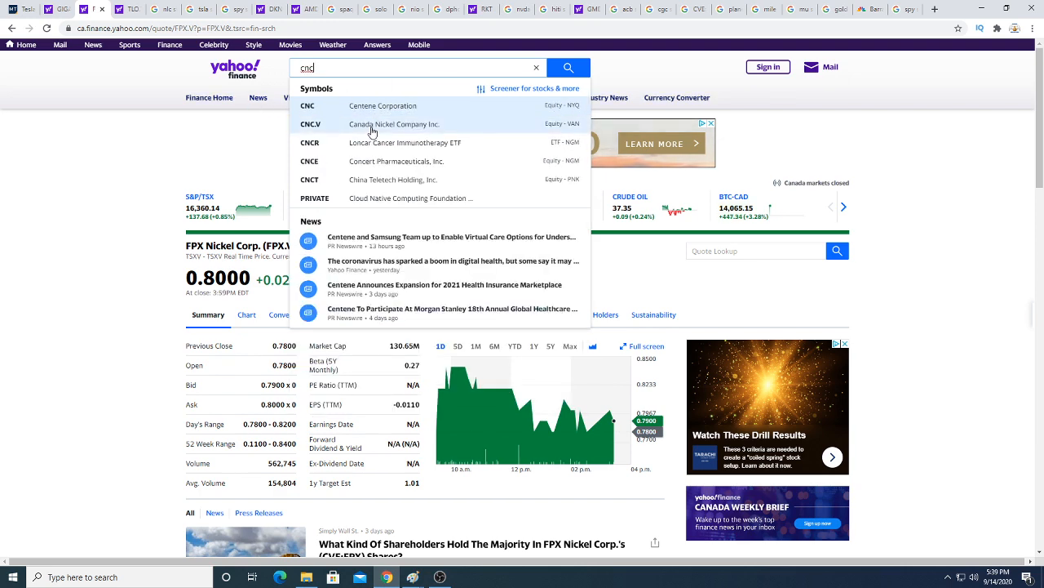
click(394, 124)
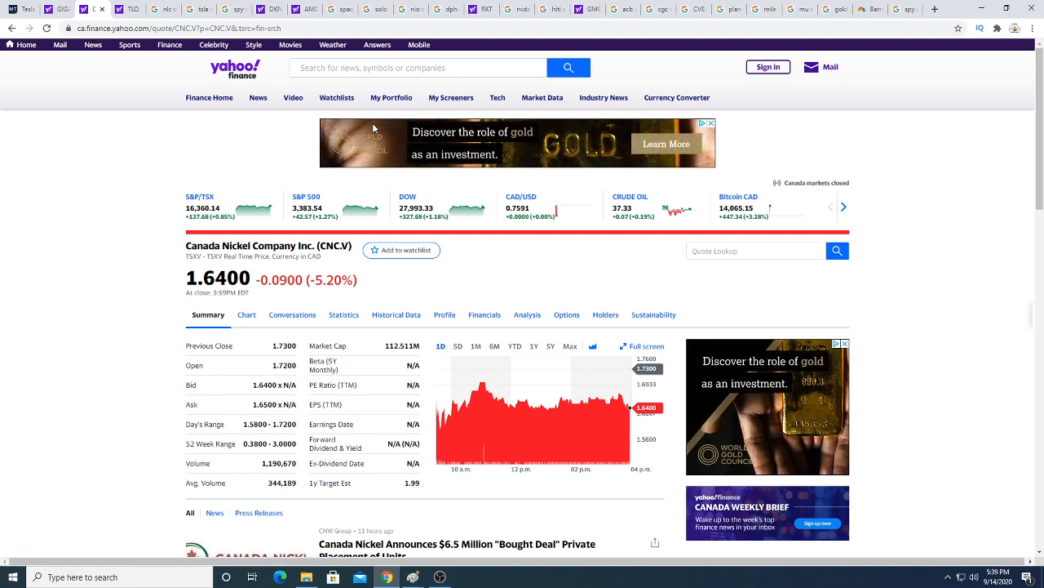
mouse_move(422, 105)
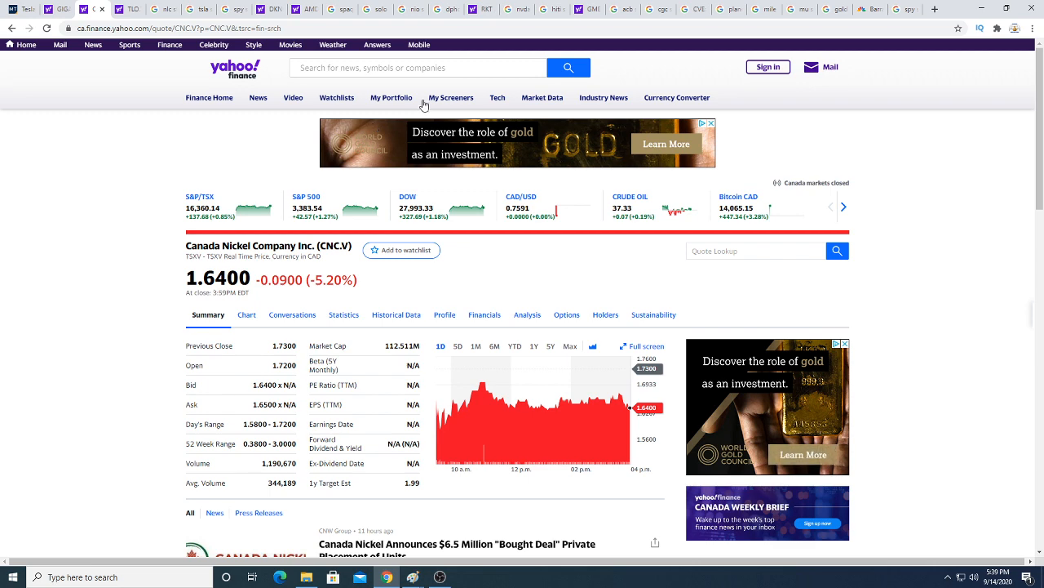
scroll(down, 3)
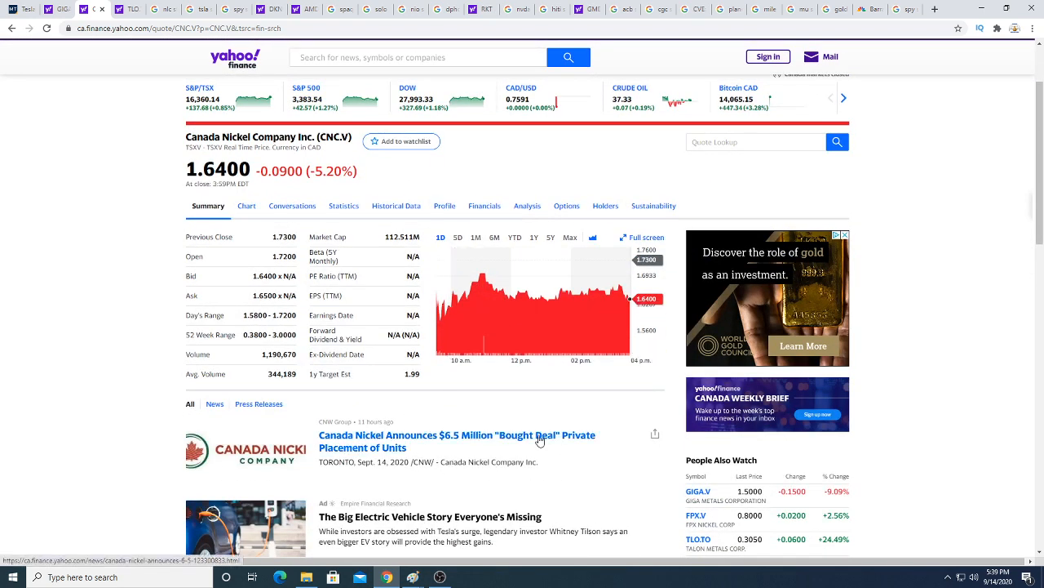
mouse_move(548, 440)
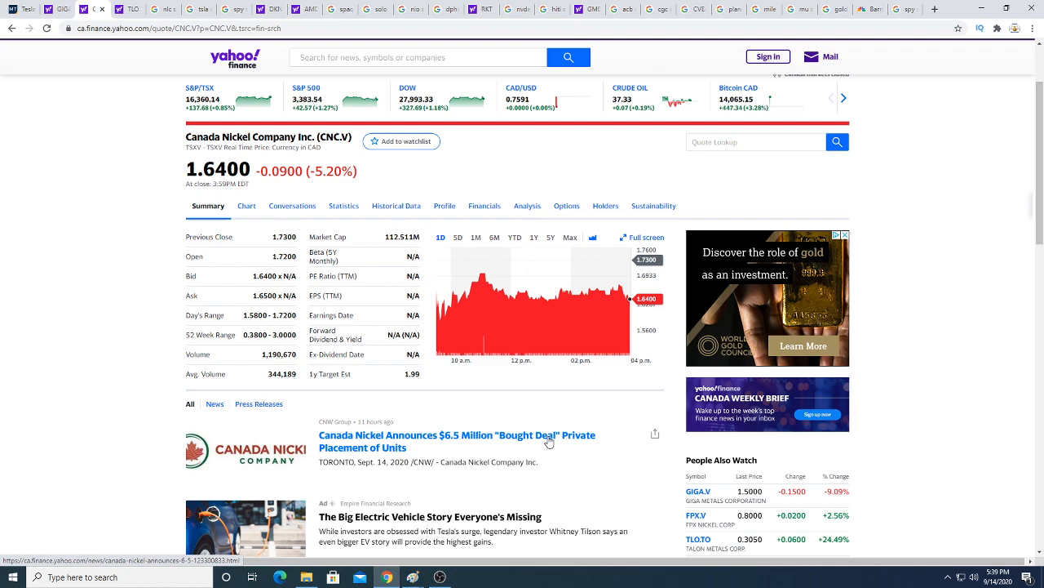
click(455, 440)
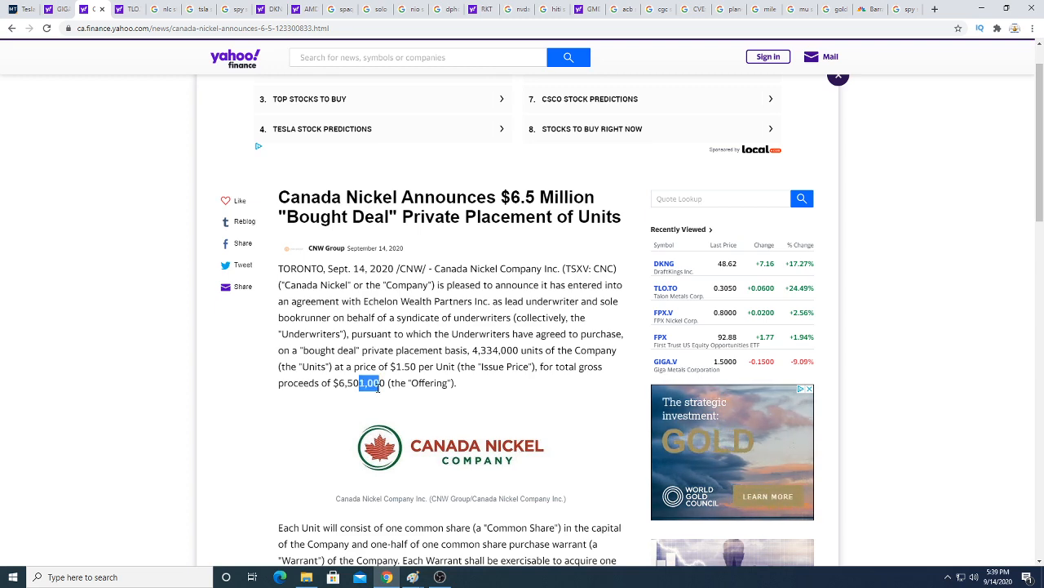
Scroll through the rest of the Canada Nickel placement article before moving to the 'nlc stock' results.
click(376, 388)
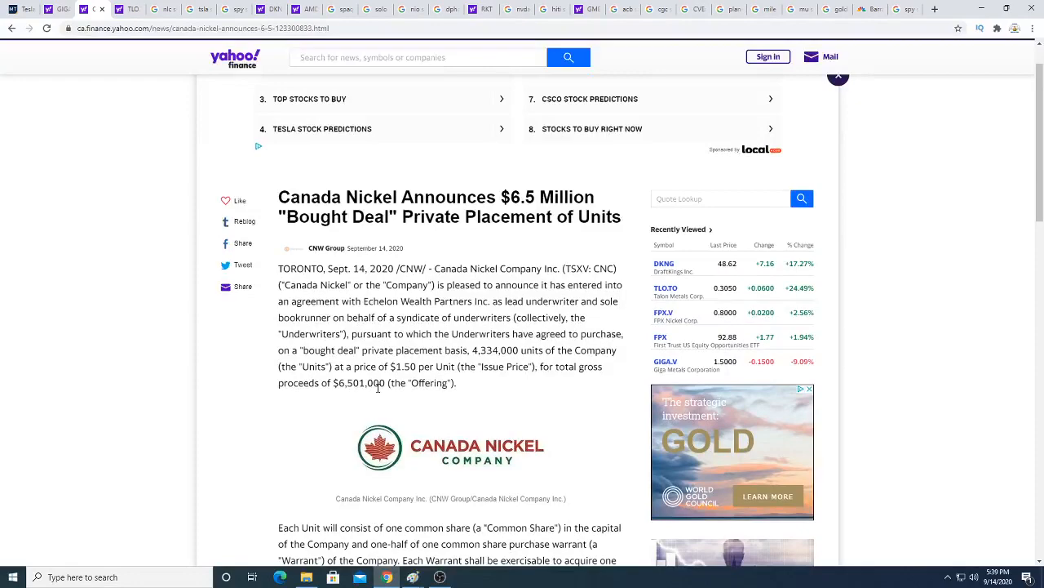
scroll(down, 3)
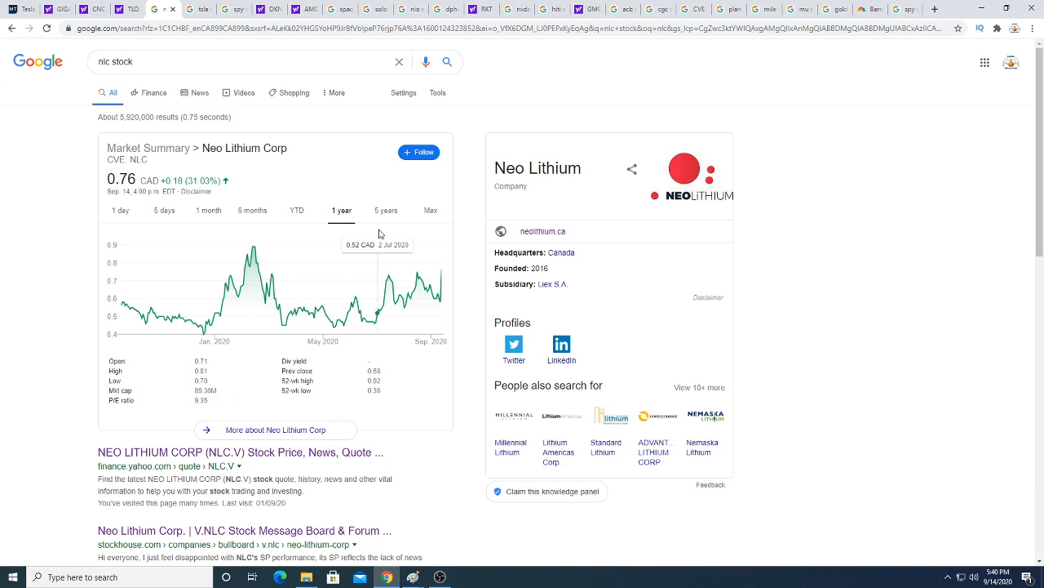
Switch Neo Lithium's market summary chart to the 1-month range.
click(164, 209)
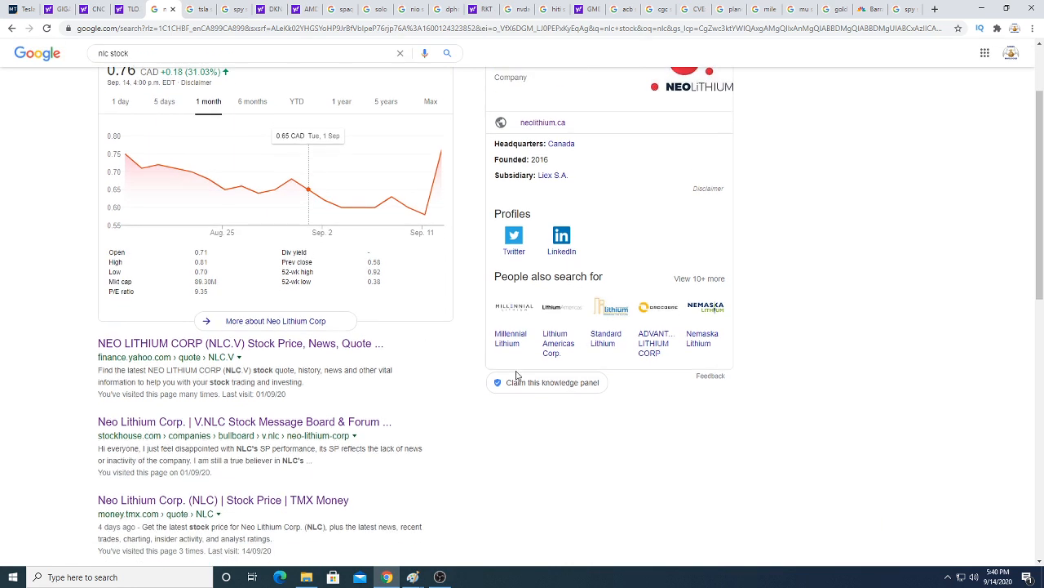
scroll(up, 3)
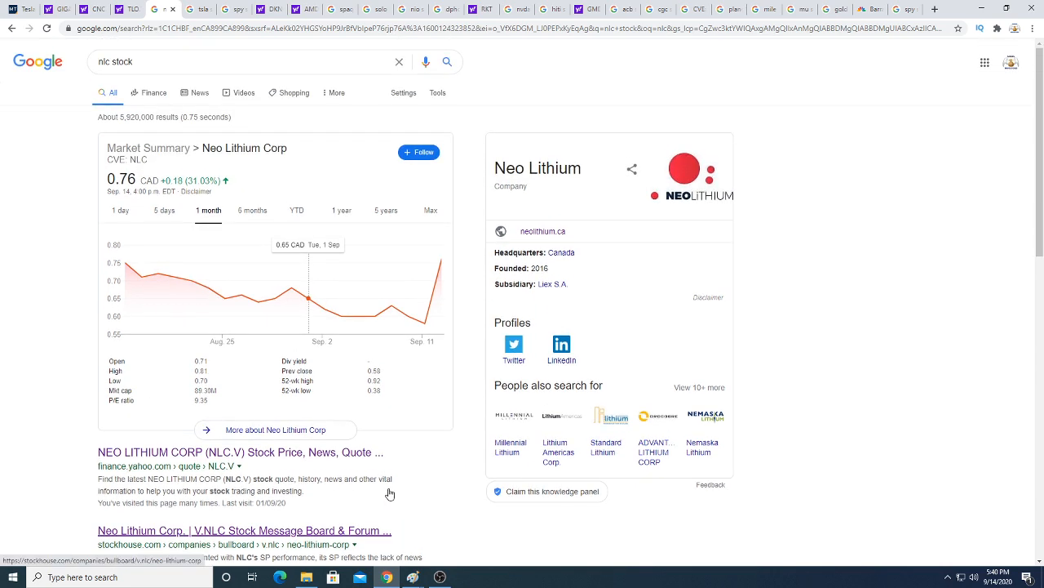
scroll(down, 3)
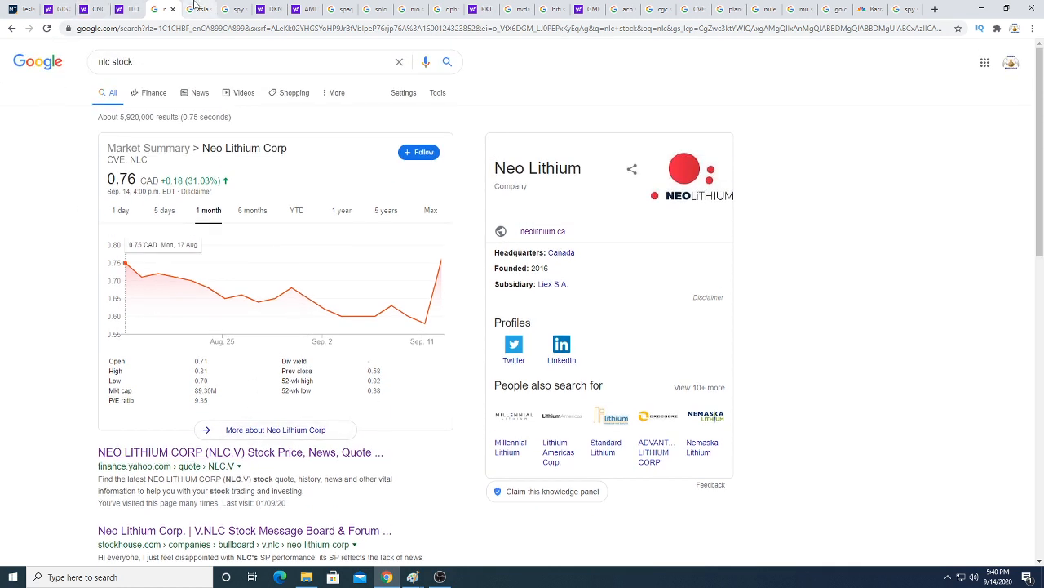
mouse_move(199, 8)
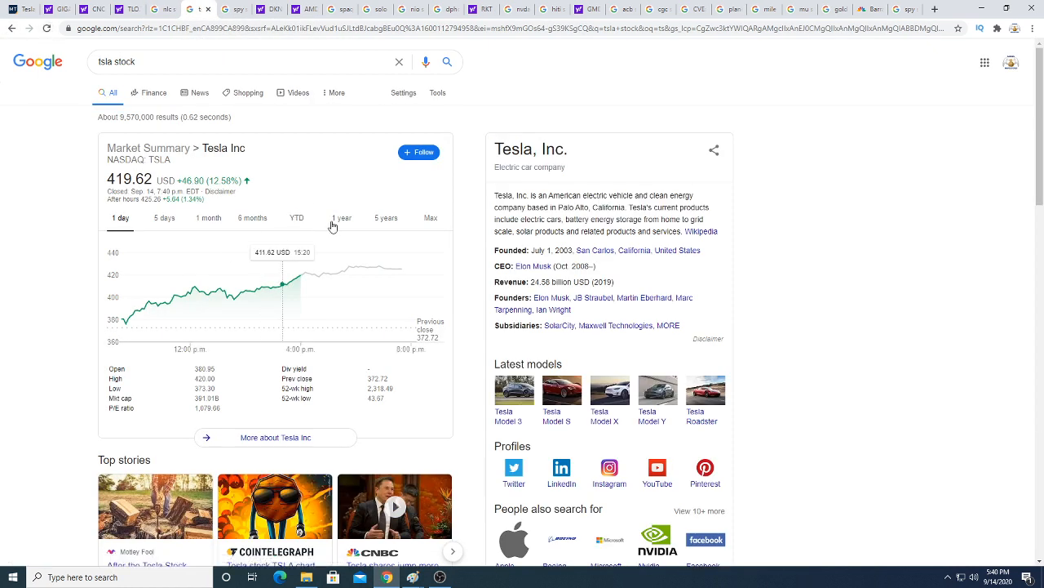
Switch Tesla's market summary chart to the 1-year range.
click(340, 218)
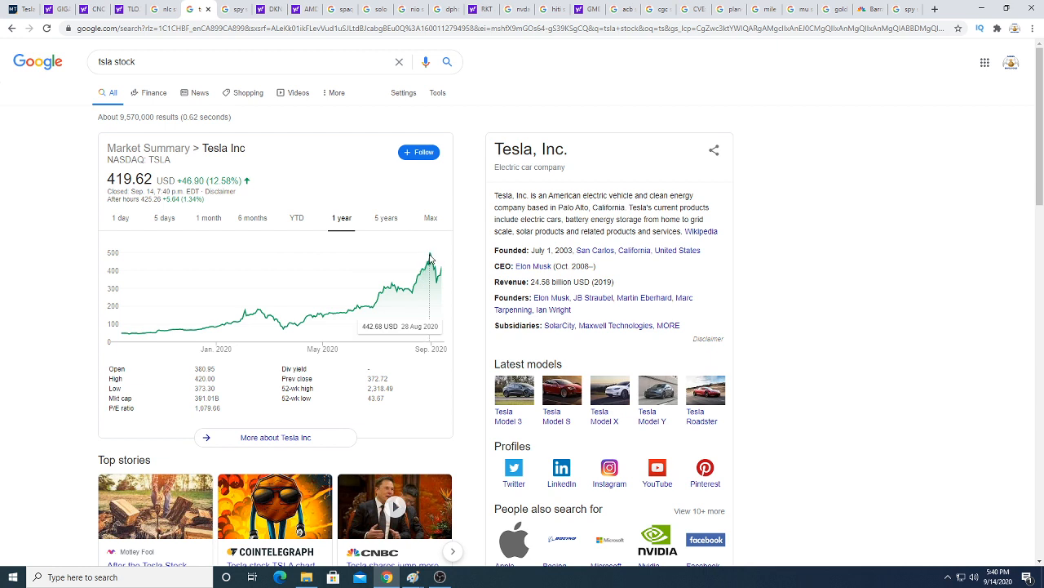
mouse_move(425, 253)
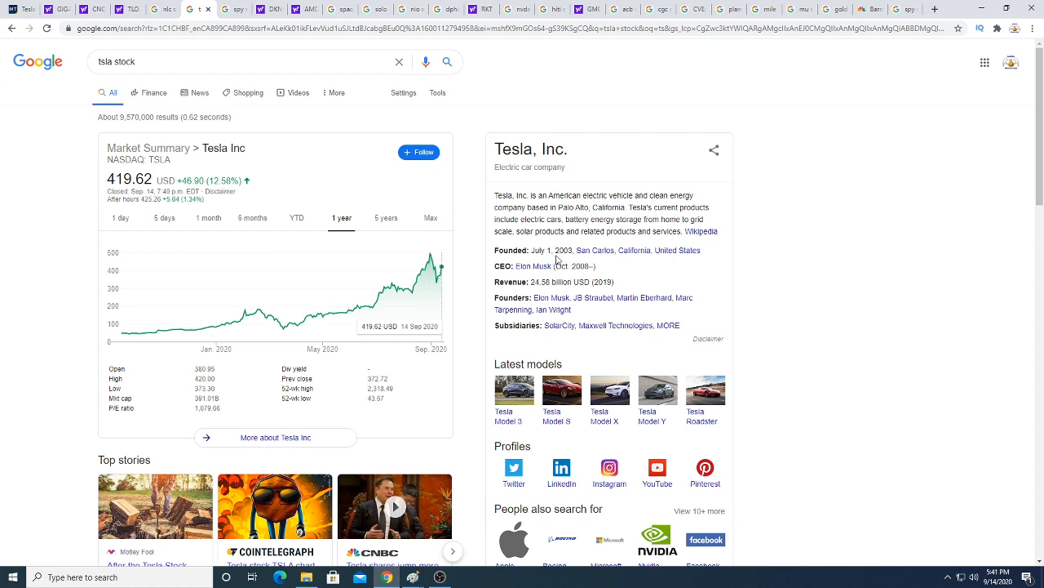
mouse_move(747, 277)
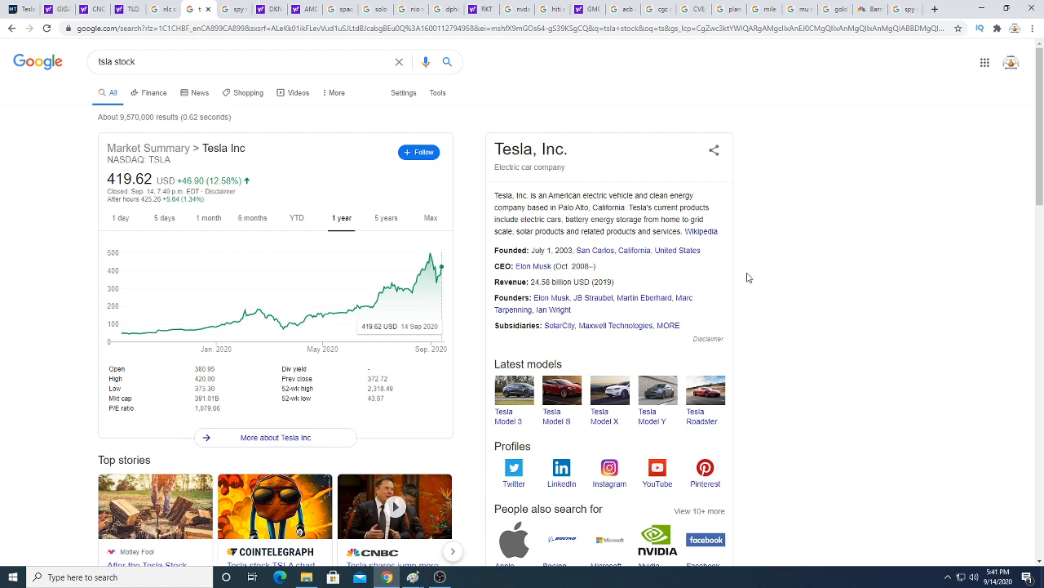
mouse_move(221, 114)
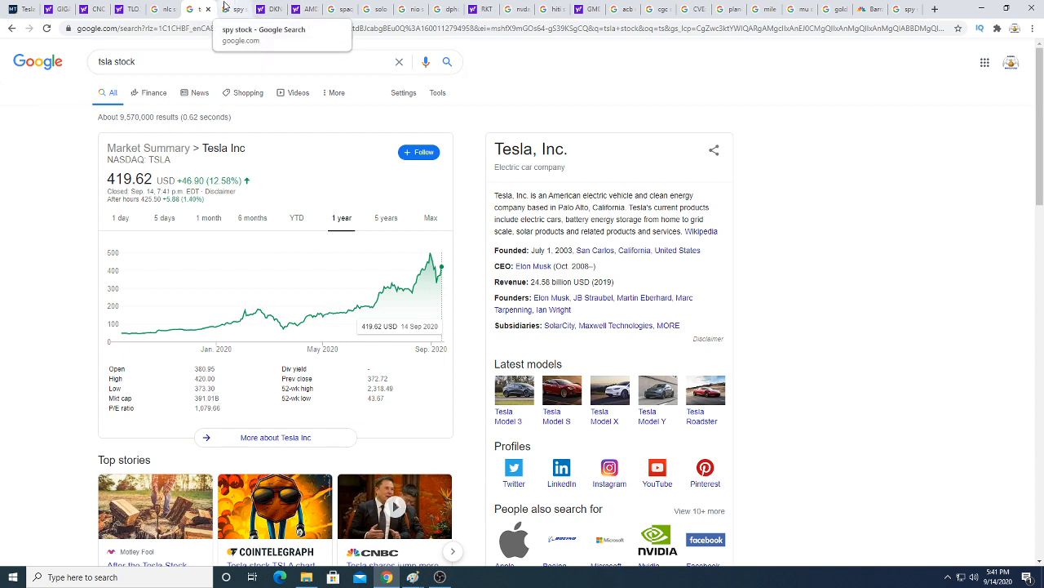
click(999, 576)
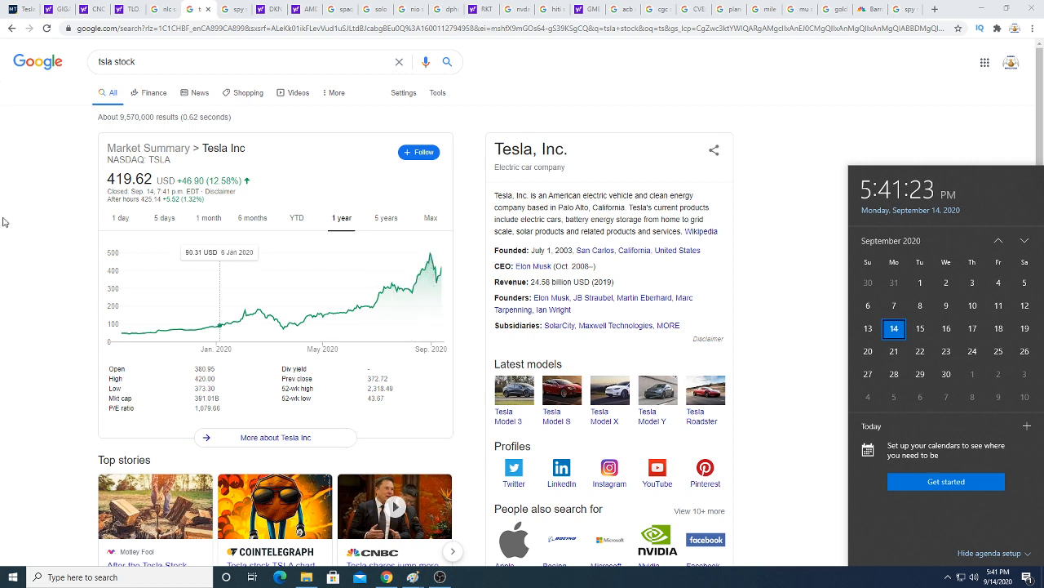
mouse_move(36, 218)
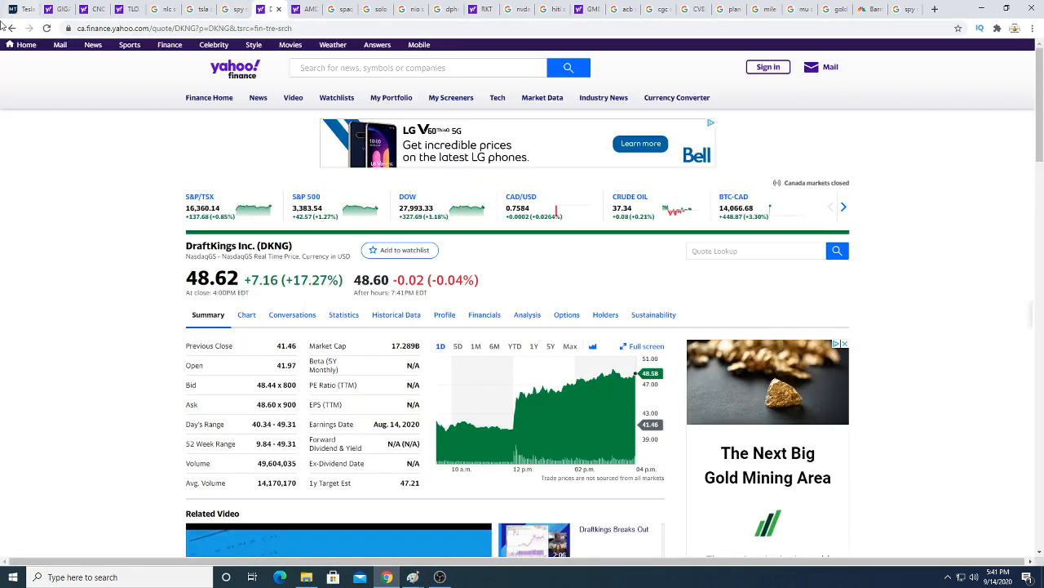
Bring up the DraftKings (DKNG) quote tab on Yahoo Finance.
click(47, 29)
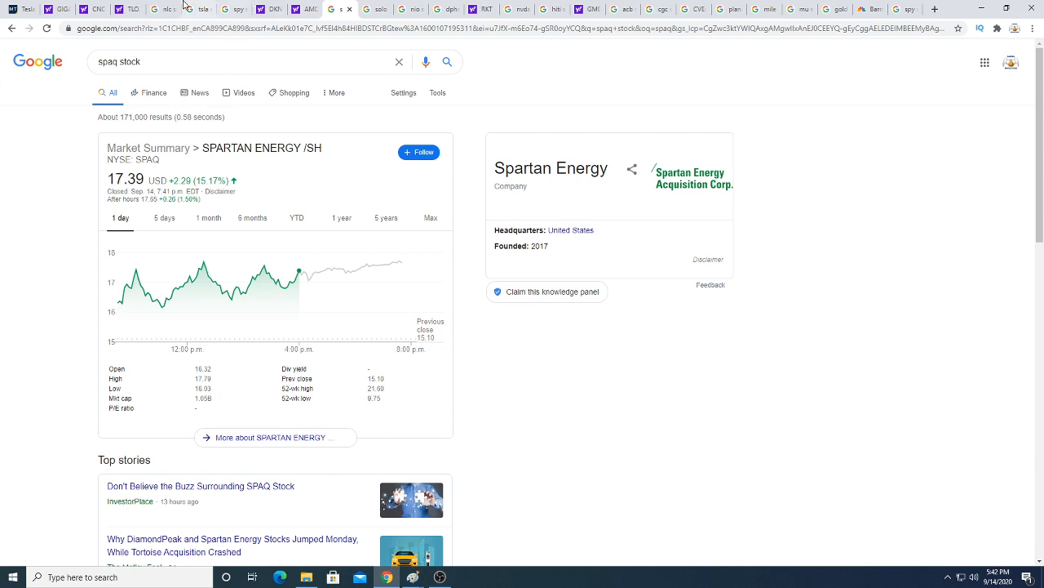
mouse_move(385, 10)
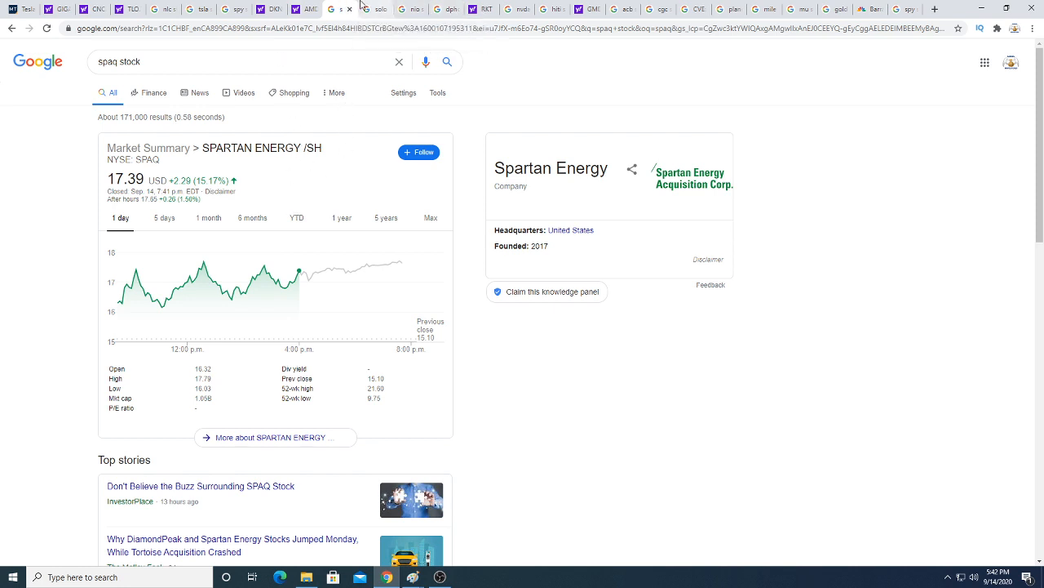
mouse_move(392, 10)
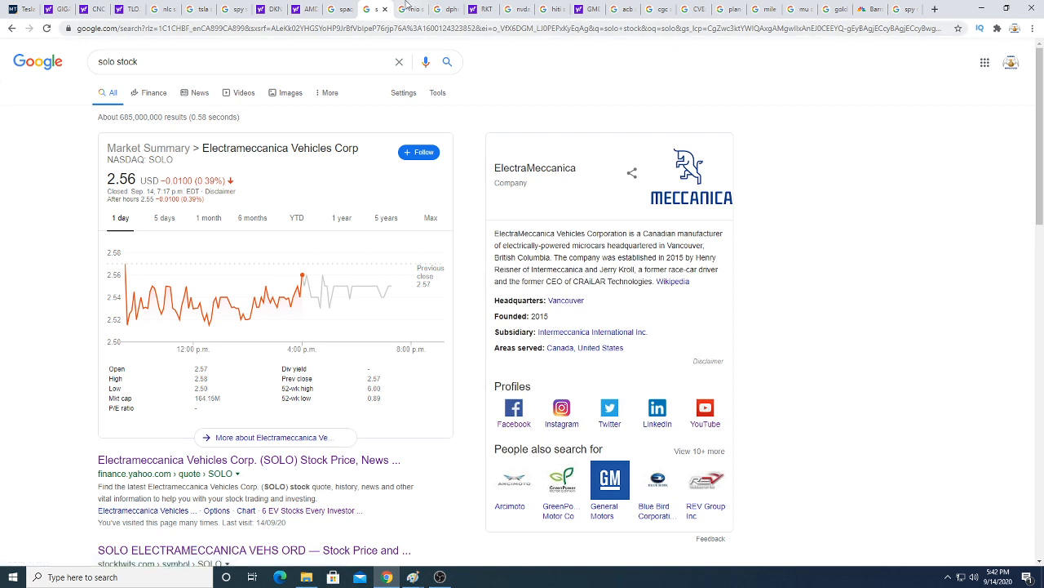
View the DiamondPeak Holdings (DPHC) results, then switch to the Rocket Companies quote tab.
click(411, 10)
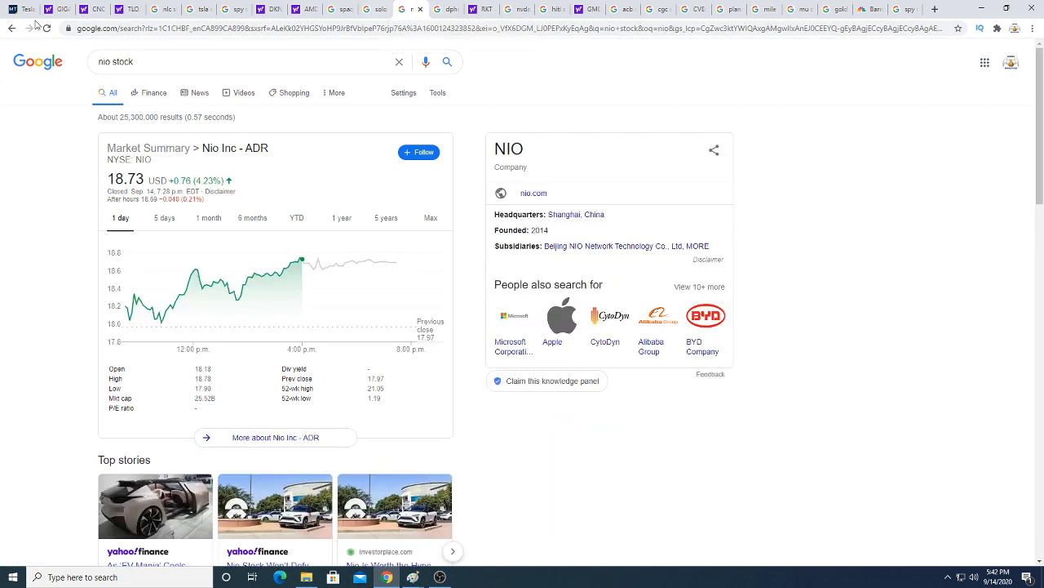
mouse_move(327, 13)
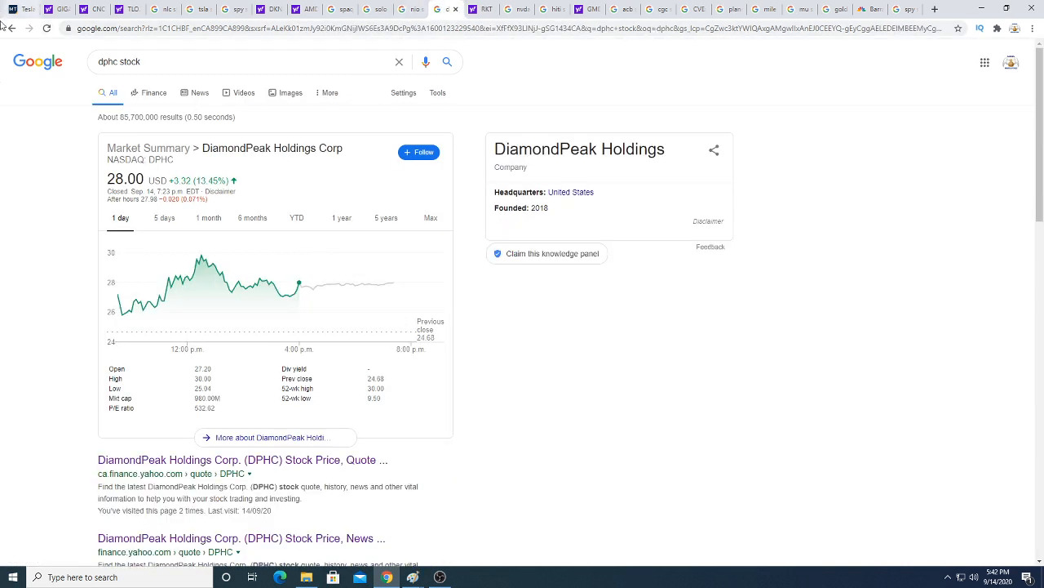
click(44, 28)
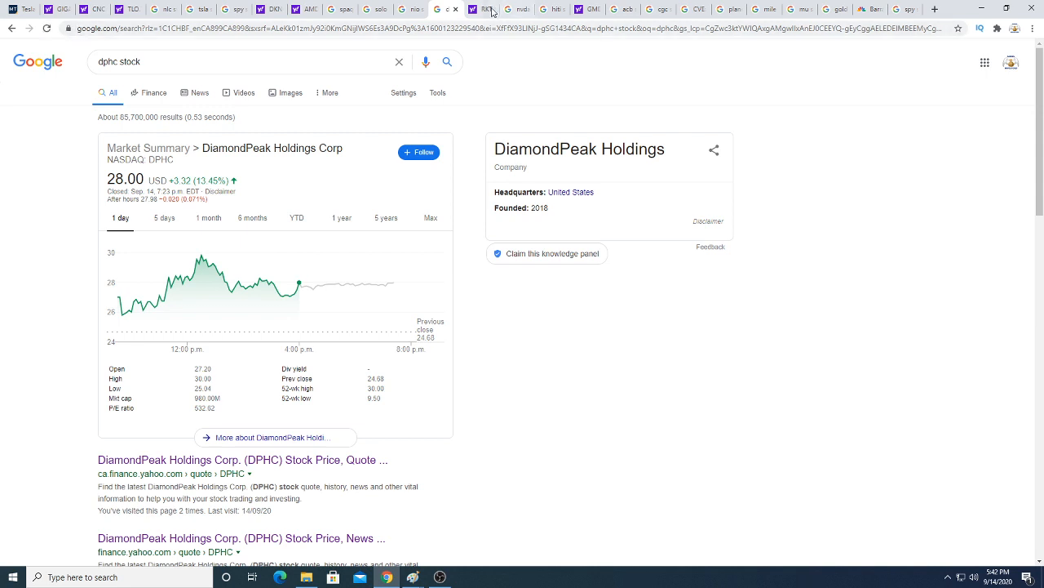
click(486, 10)
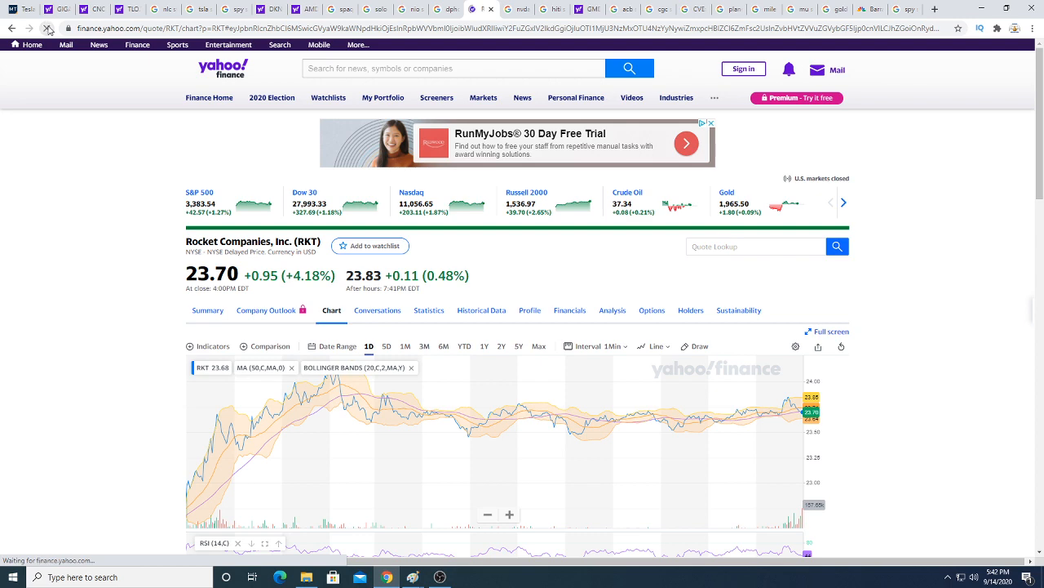
Check Rocket Companies' (RKT) summary and full chart, then switch to the 'nvda stock' results.
click(48, 29)
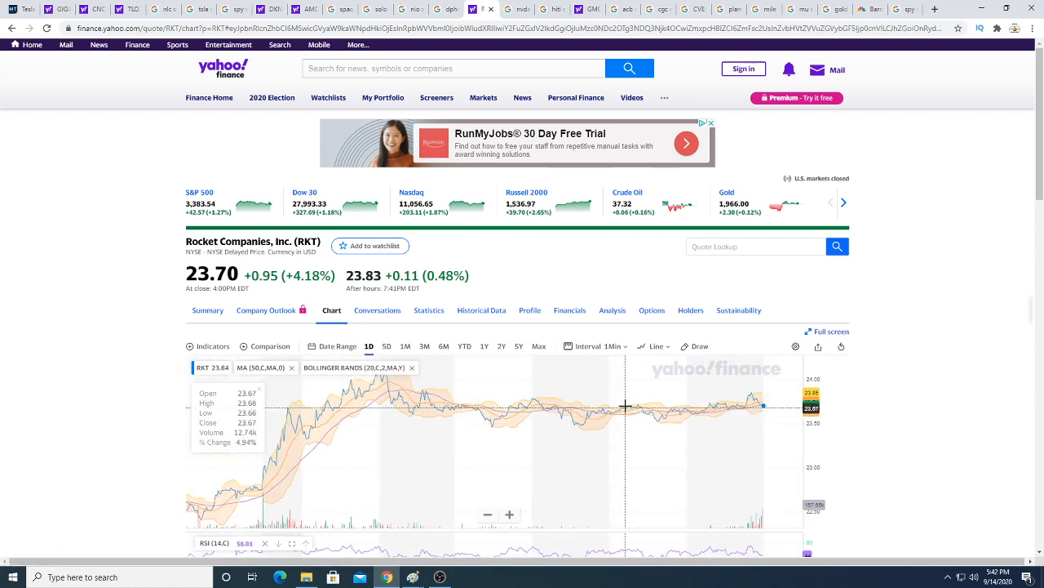
scroll(down, 3)
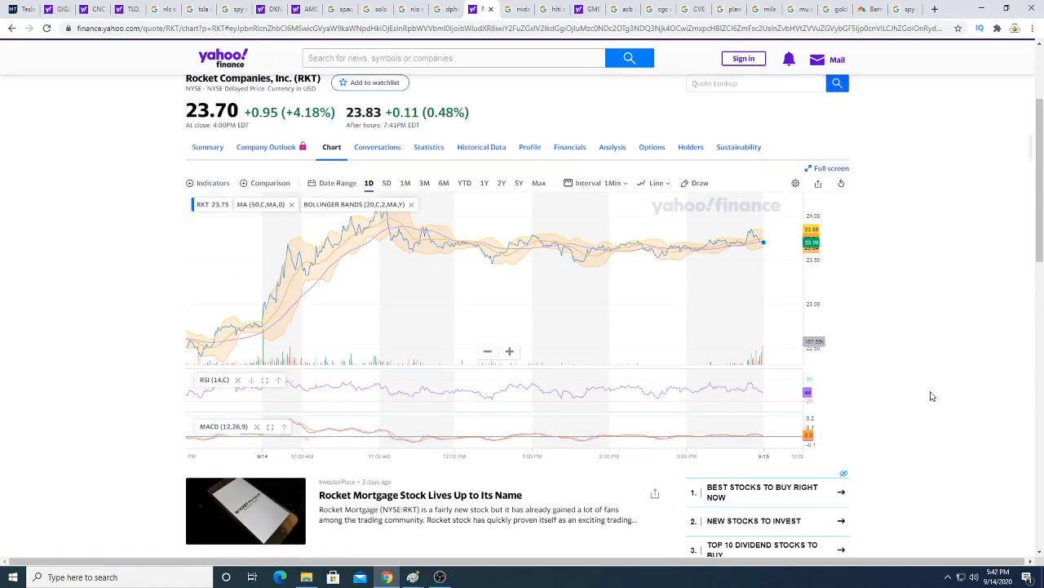
scroll(up, 3)
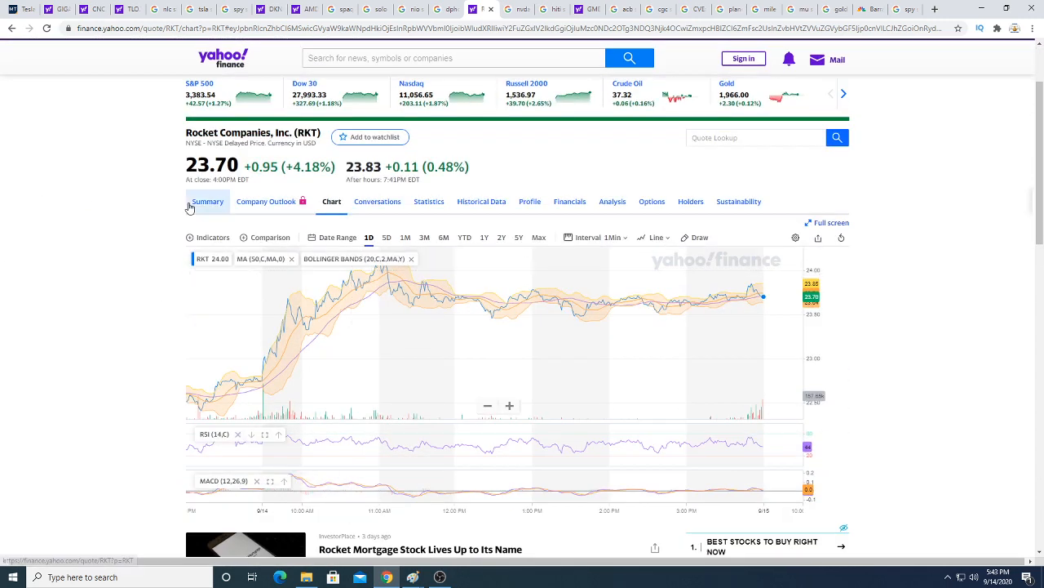
click(209, 202)
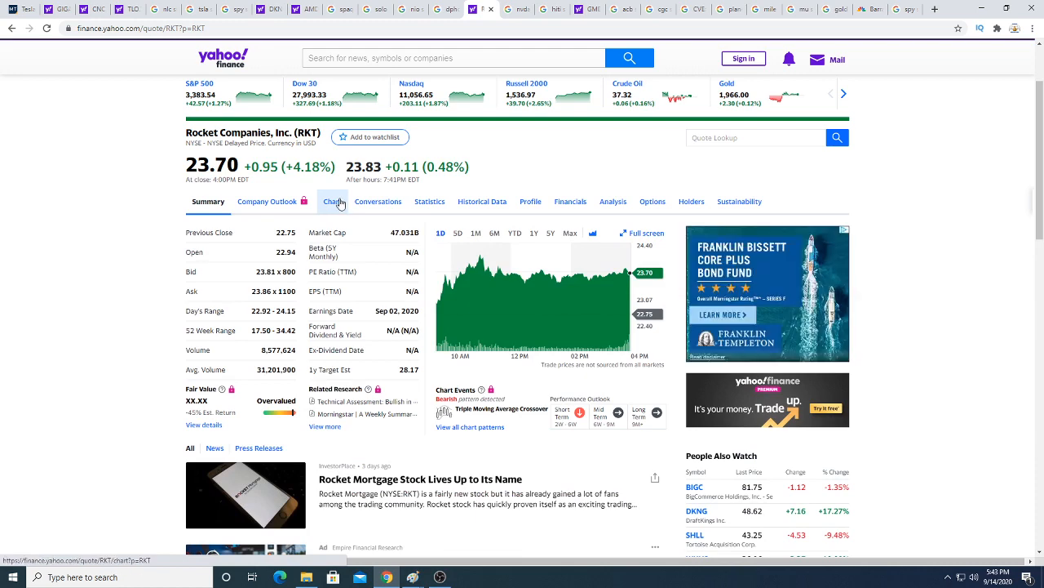
click(330, 200)
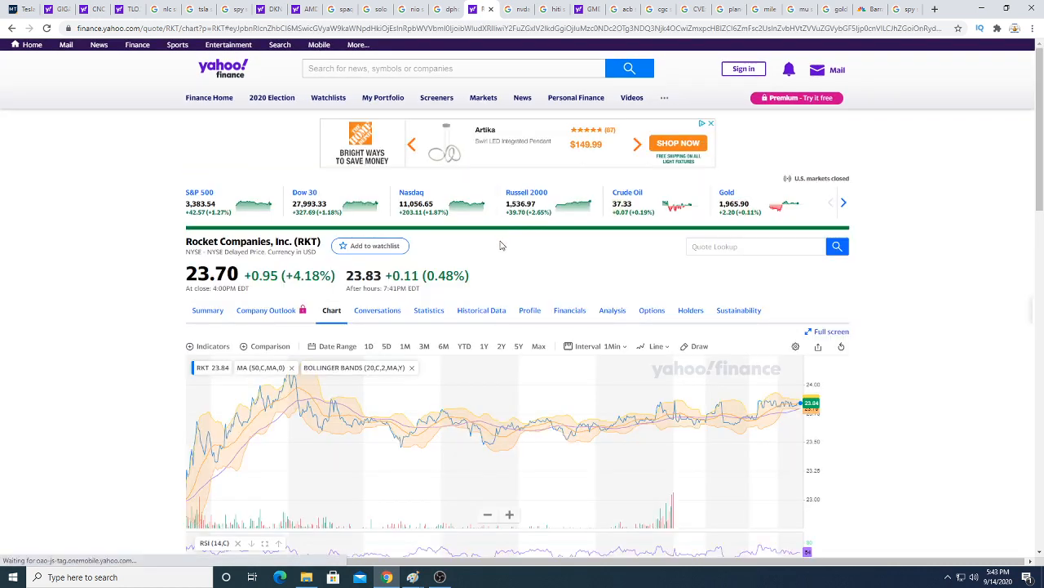
mouse_move(519, 10)
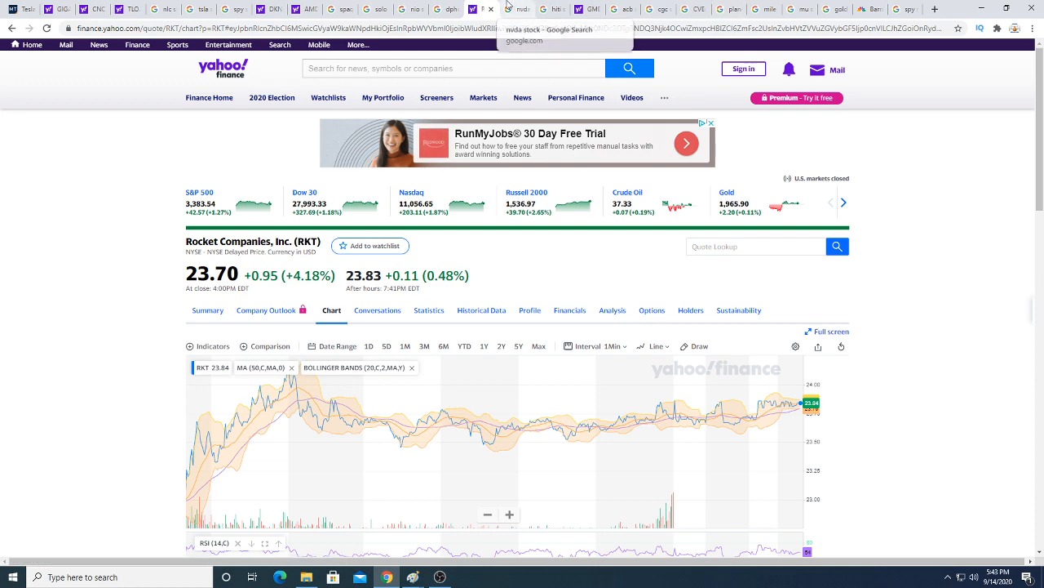
click(506, 12)
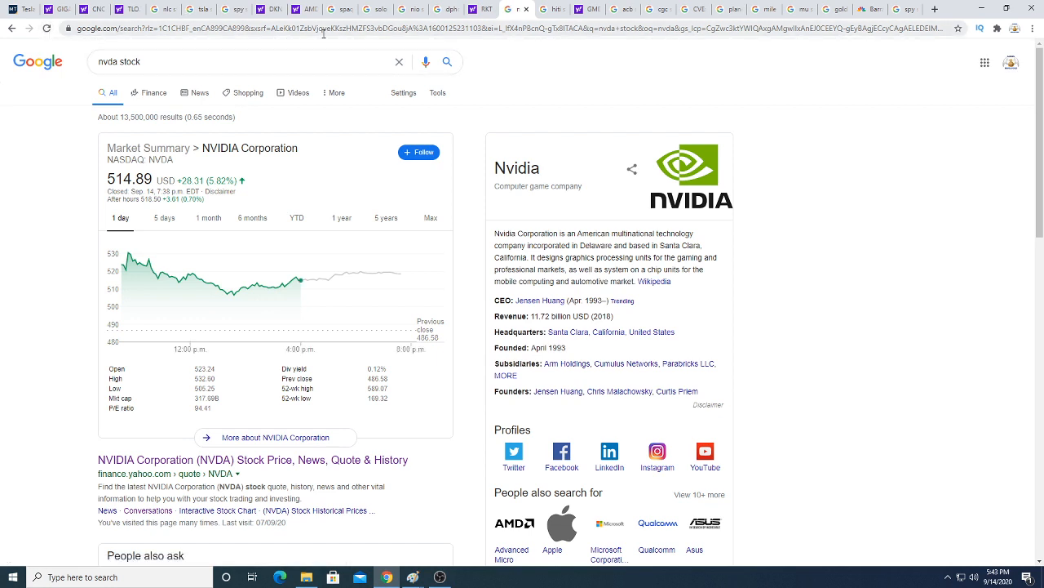
mouse_move(553, 8)
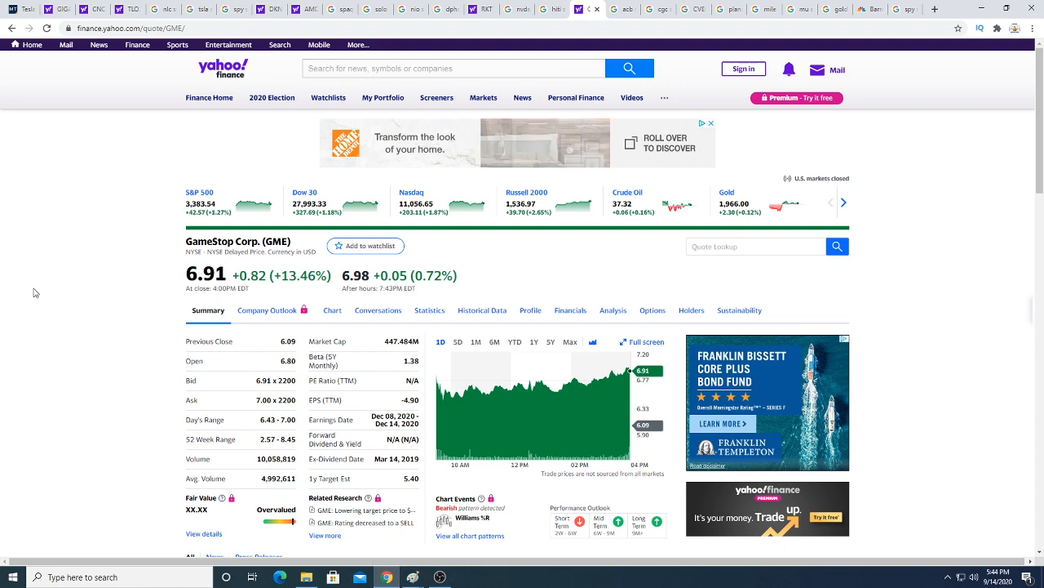
Skim GameStop's (GME) news headlines, then switch to the 'acb stock' results.
scroll(down, 3)
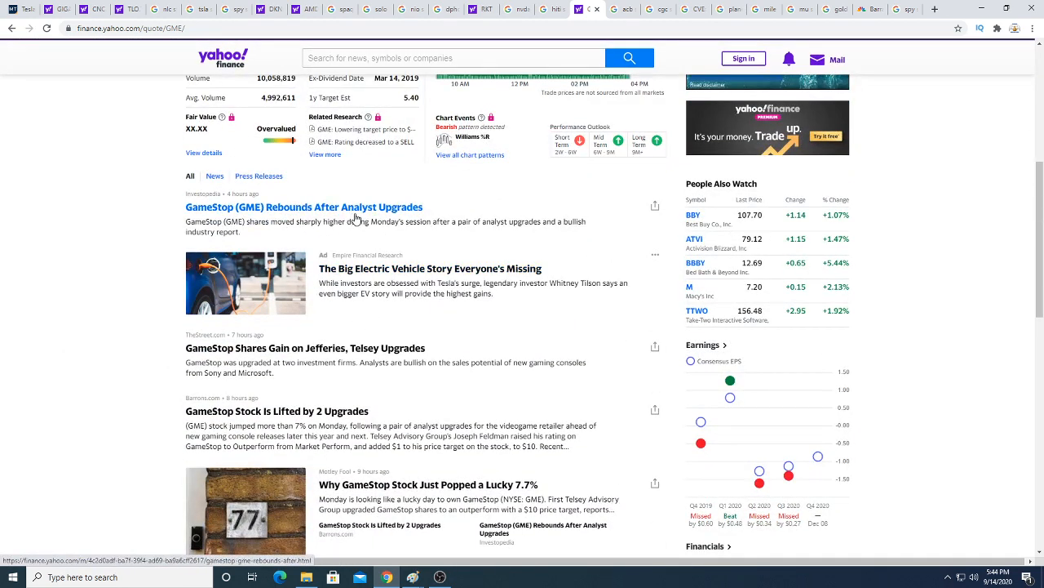
scroll(up, 3)
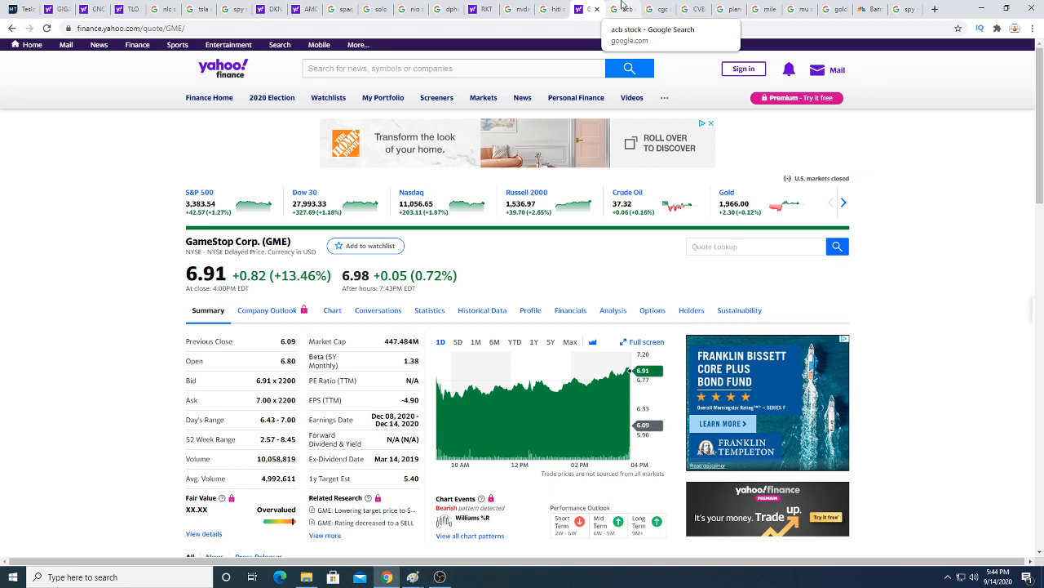
click(621, 10)
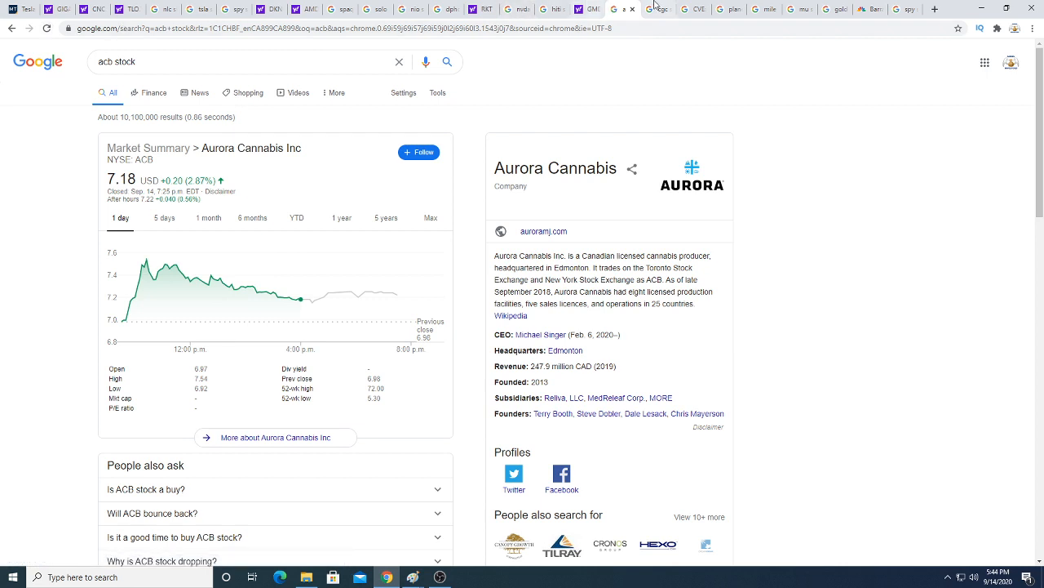
mouse_move(184, 245)
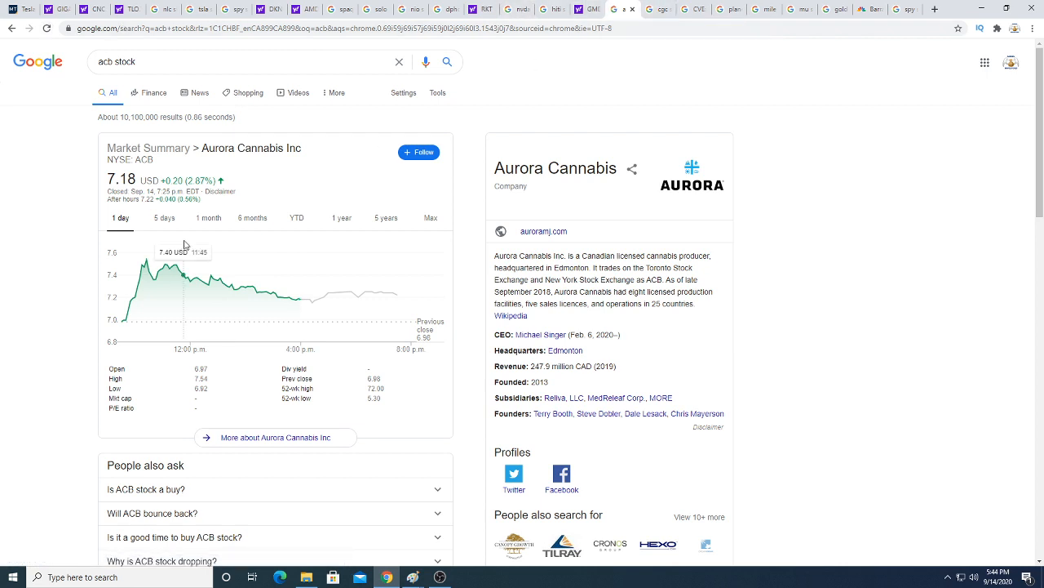
Show Aurora Cannabis's 5-day chart, then switch to the 'cgc stock' results.
click(163, 219)
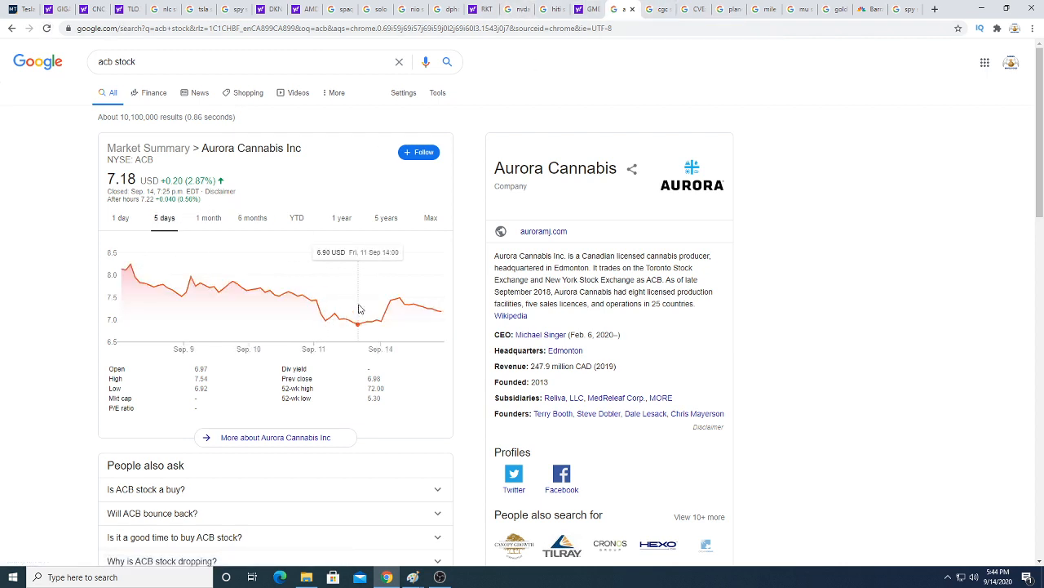
mouse_move(398, 301)
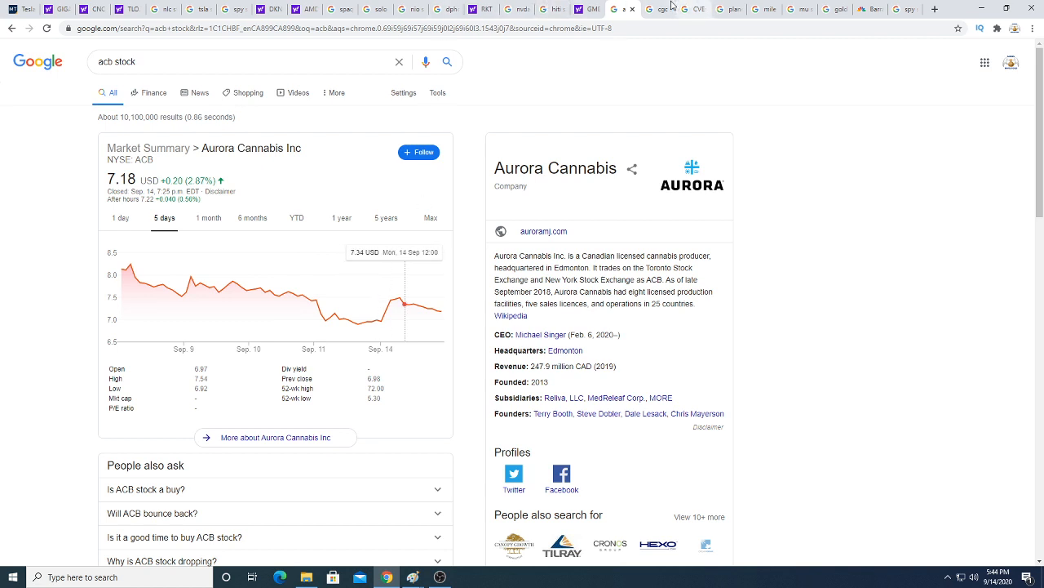
mouse_move(669, 8)
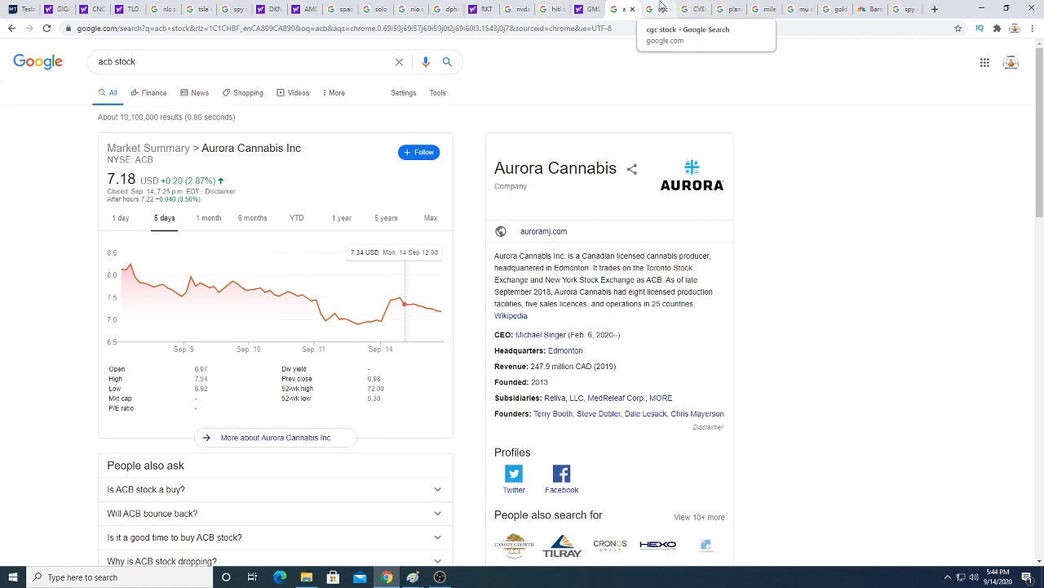
click(656, 10)
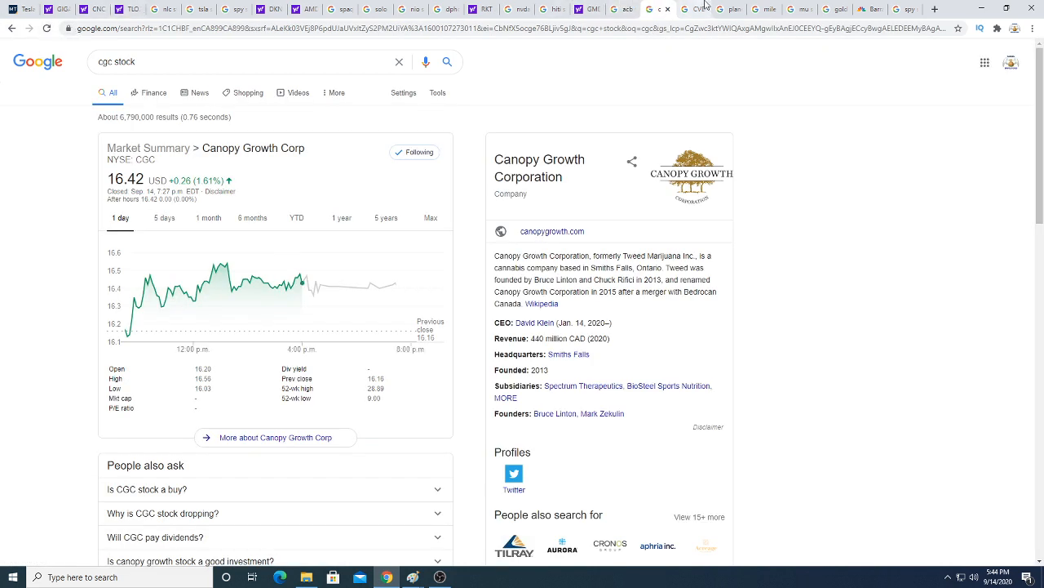
mouse_move(705, 6)
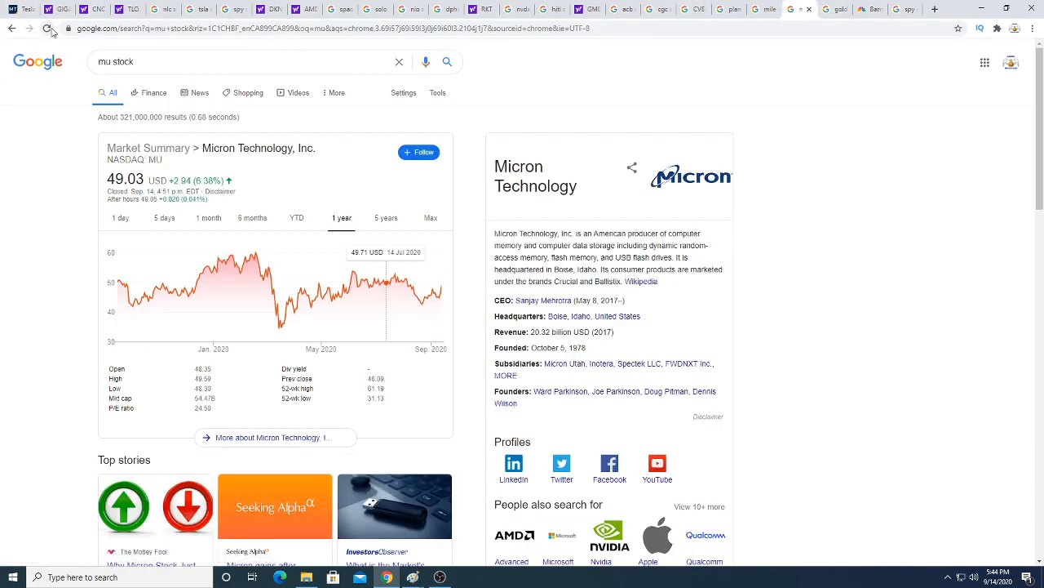
Reload the 'mu stock' results and switch Micron's chart to the 1-month range.
click(121, 218)
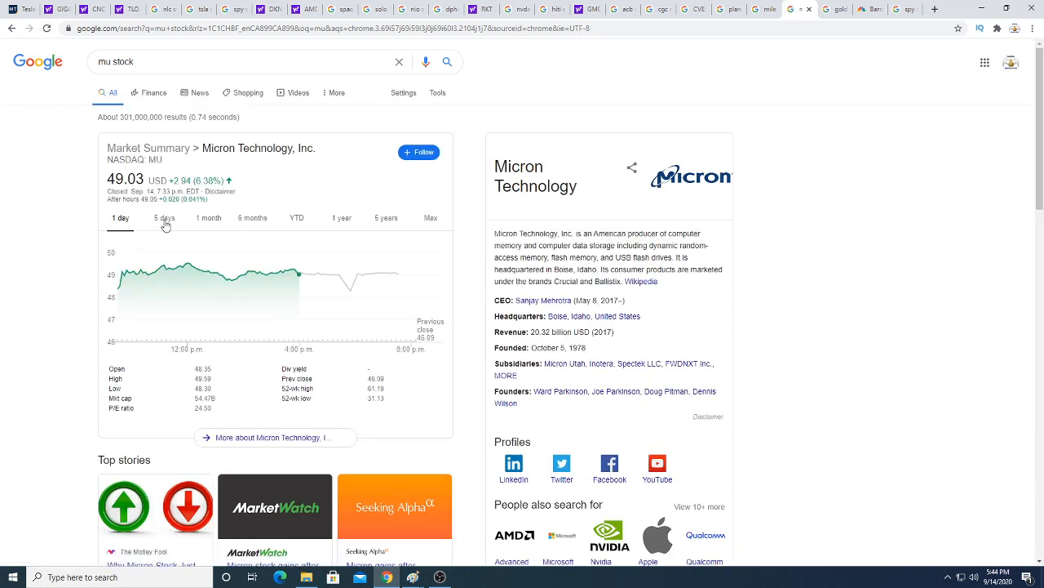
click(207, 218)
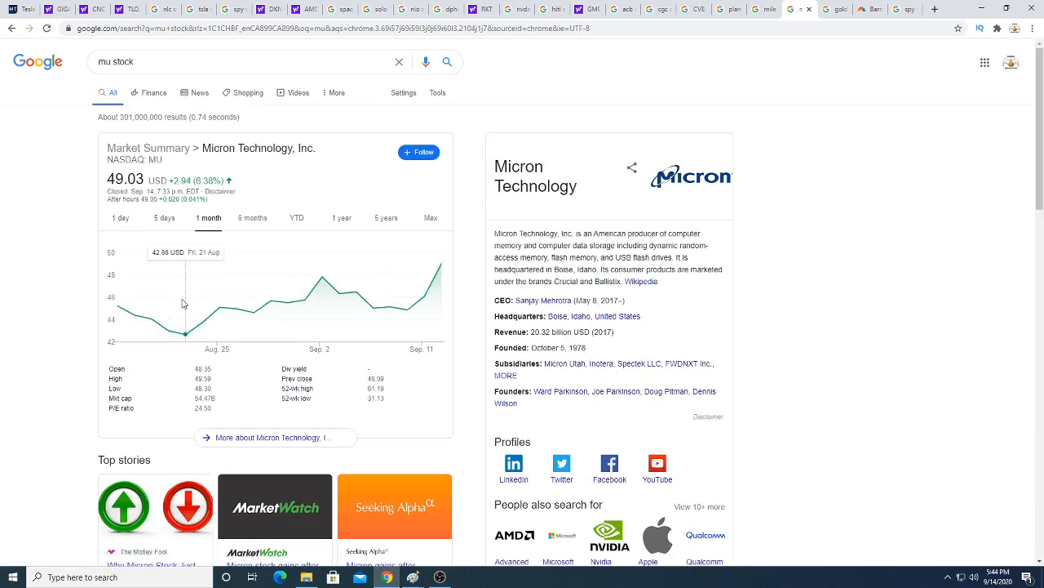
mouse_move(326, 280)
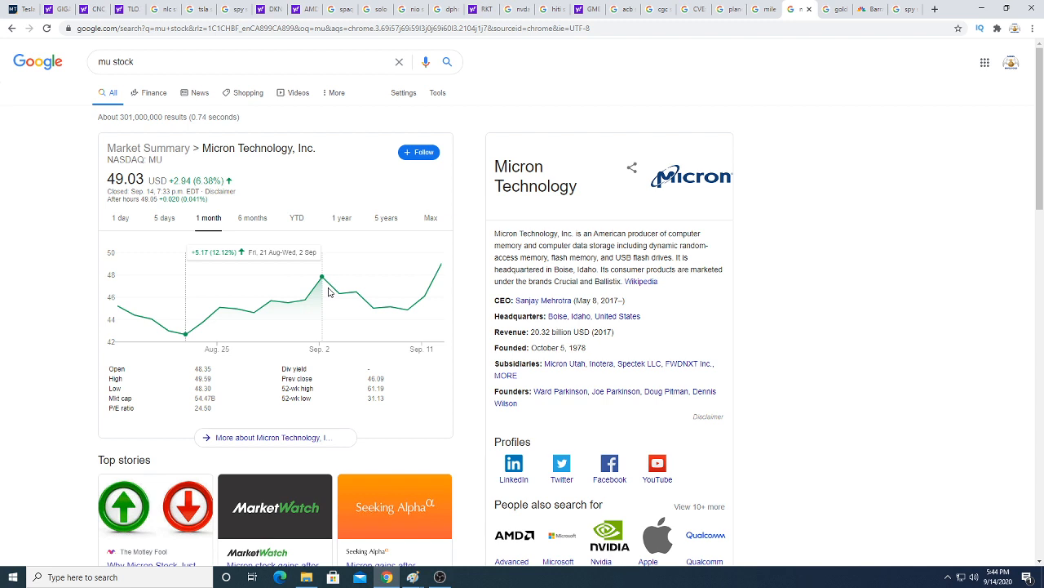
mouse_move(441, 270)
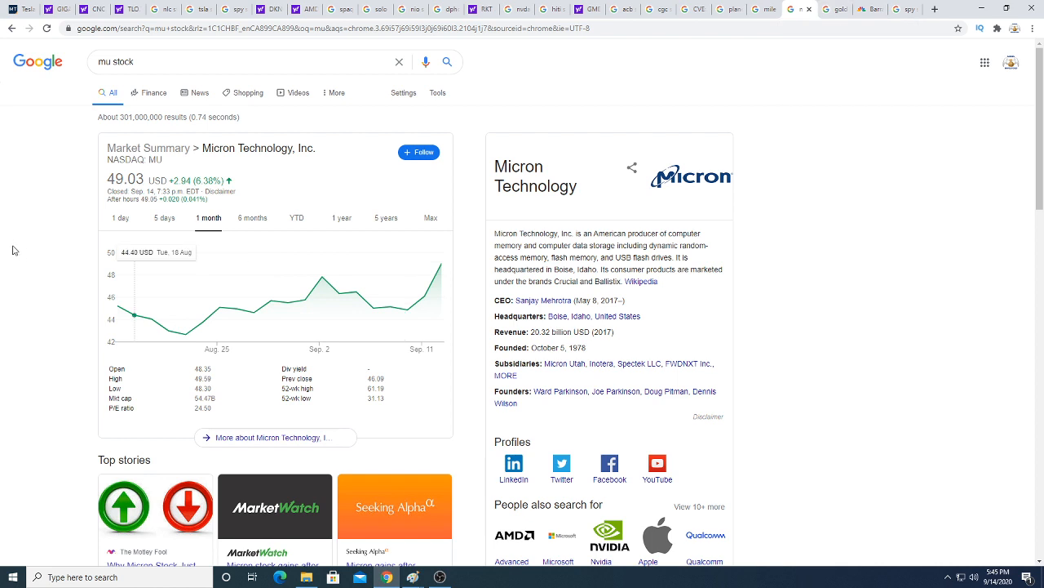
mouse_move(168, 328)
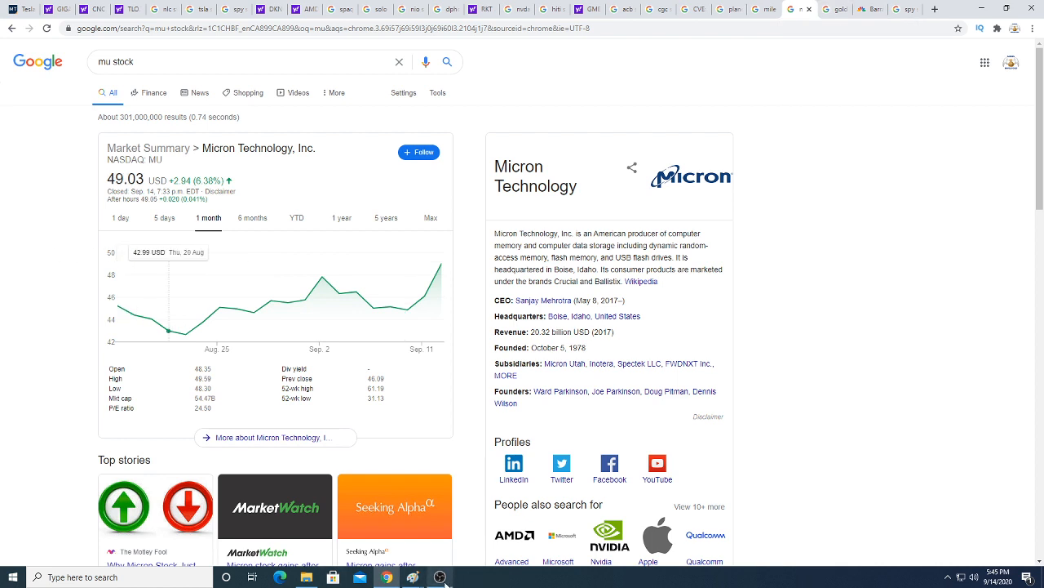
mouse_move(323, 281)
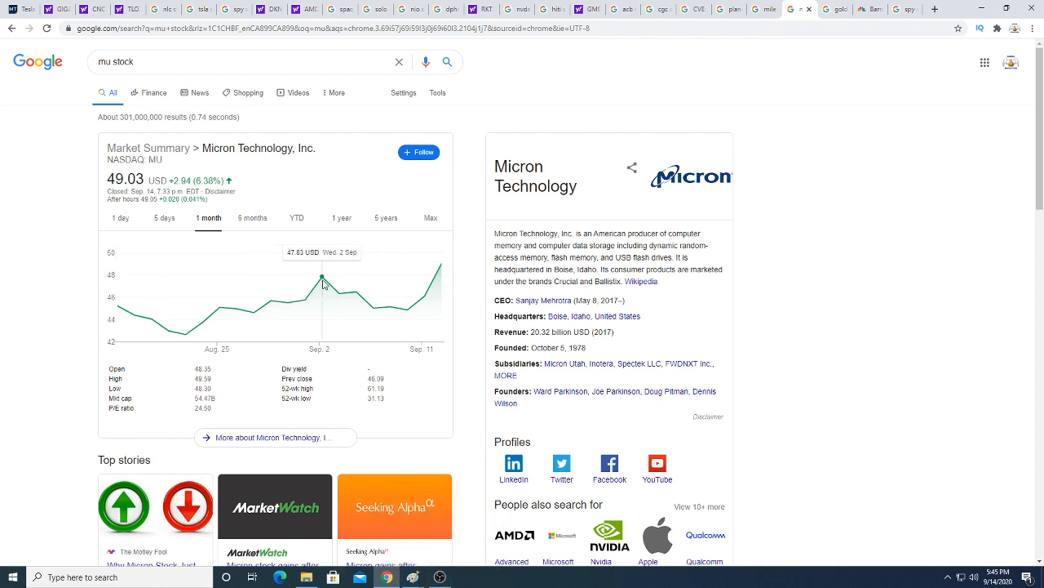